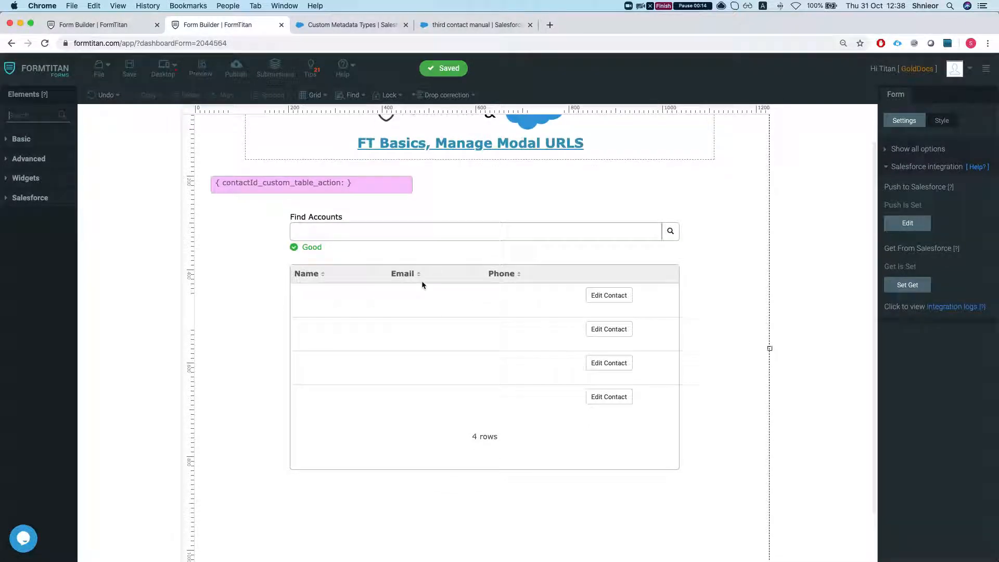
mouse_move(397, 319)
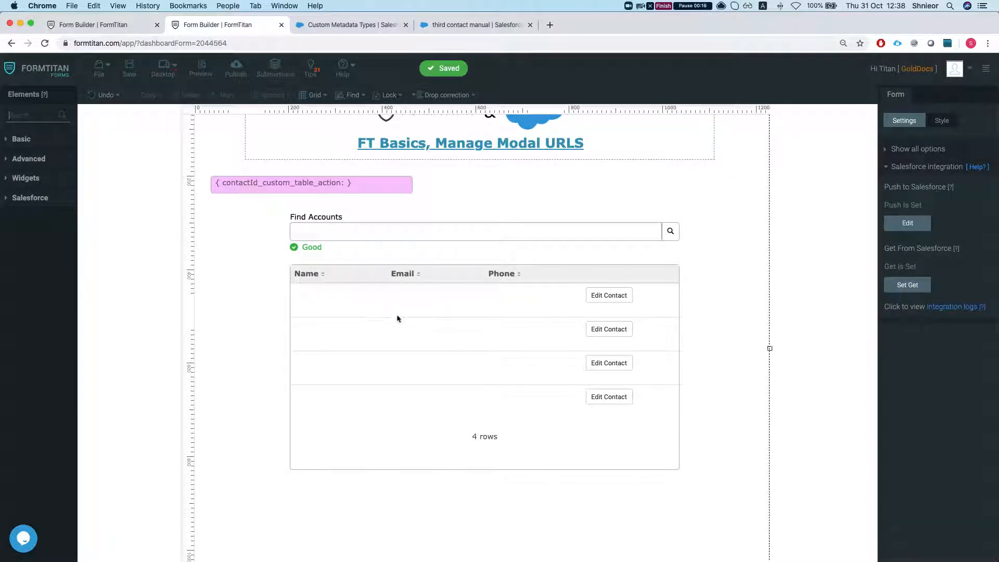
mouse_move(430, 326)
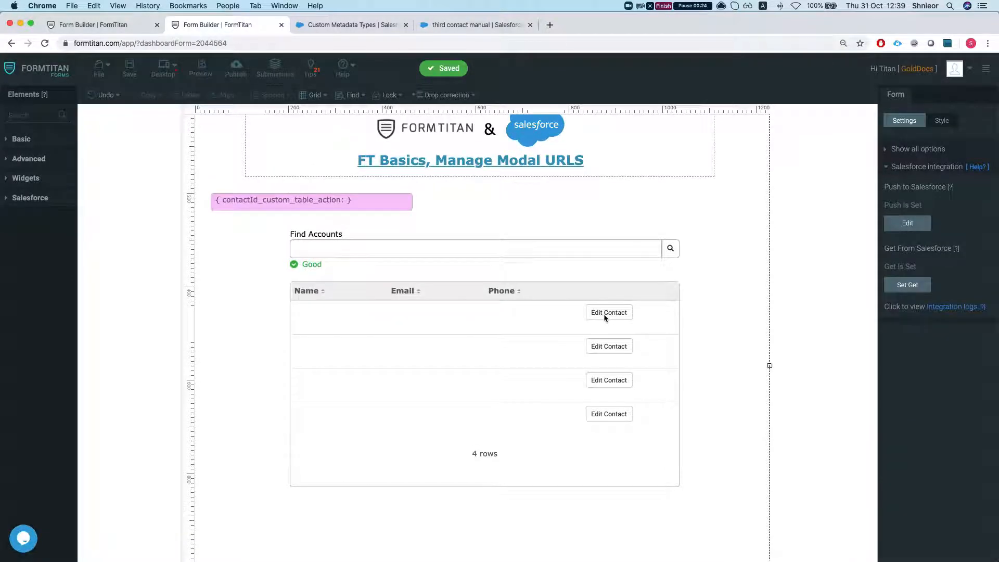
mouse_move(581, 328)
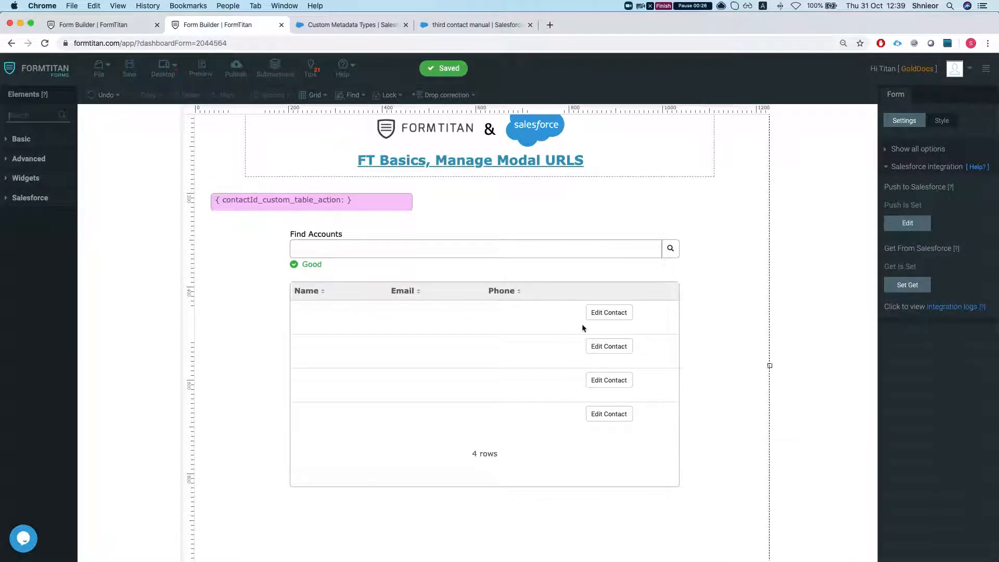
mouse_move(572, 311)
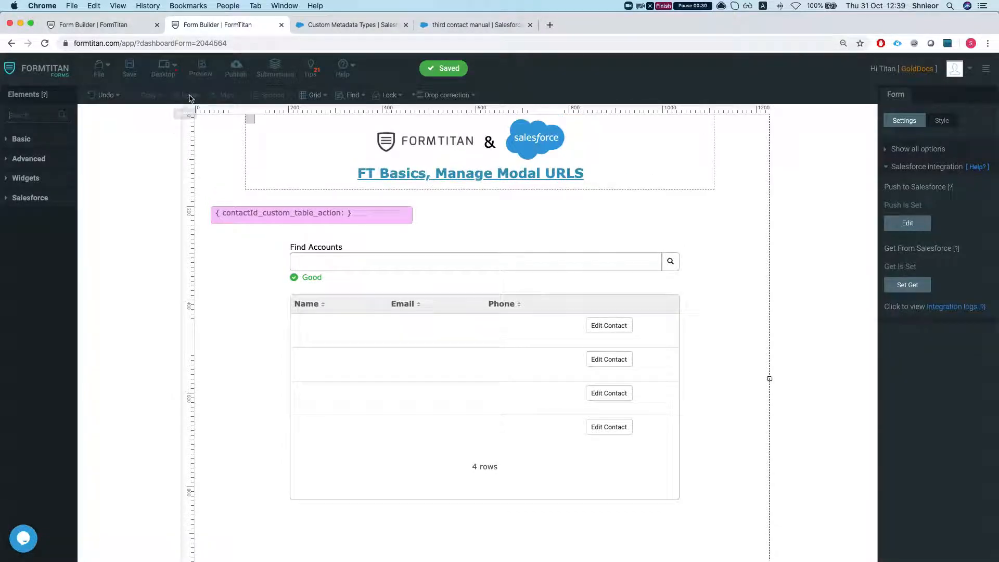
Search Find Accounts for 'United Oil & Gas, inline' in the live accounts form.
click(200, 66)
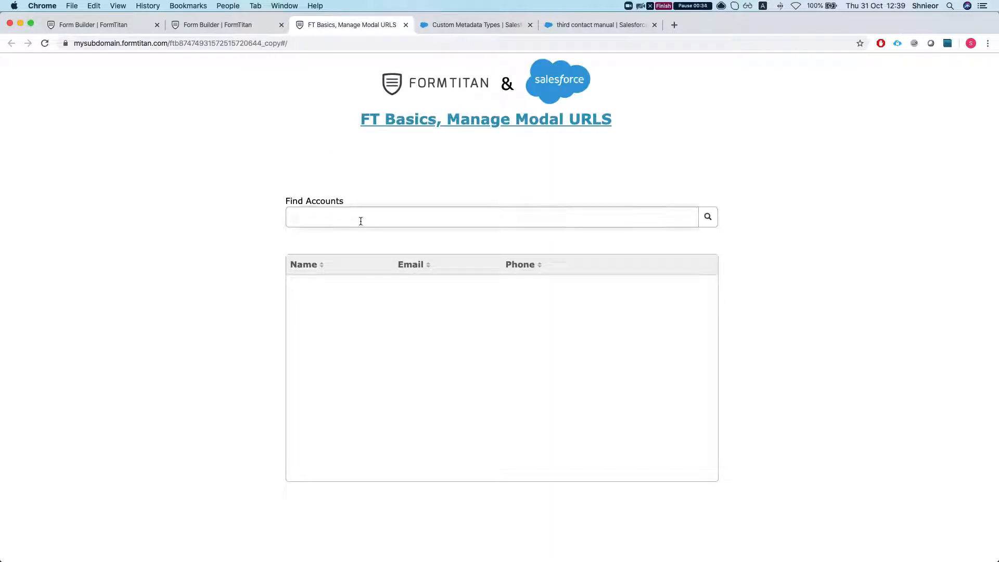
text(un)
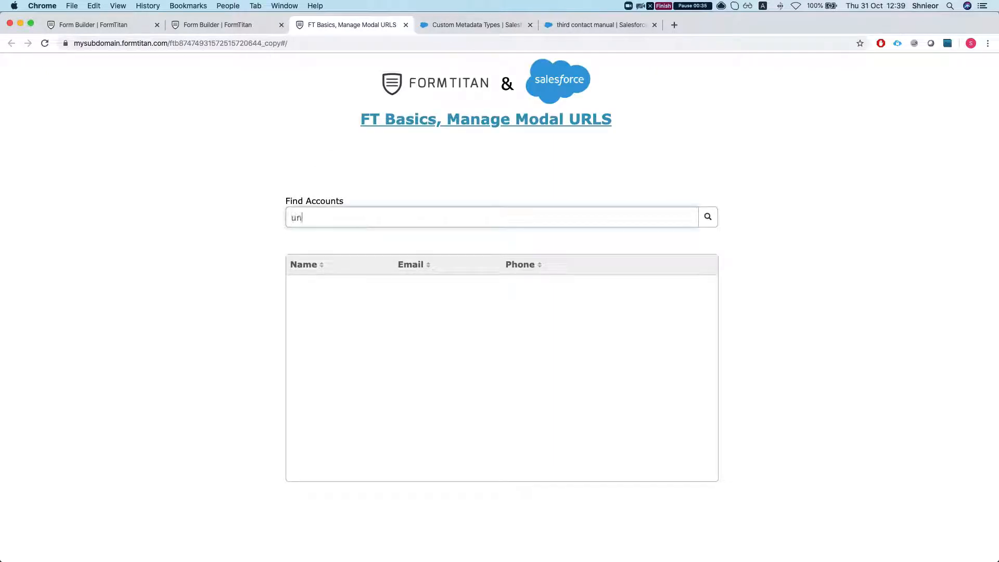
text(United Oil & Gas, inline)
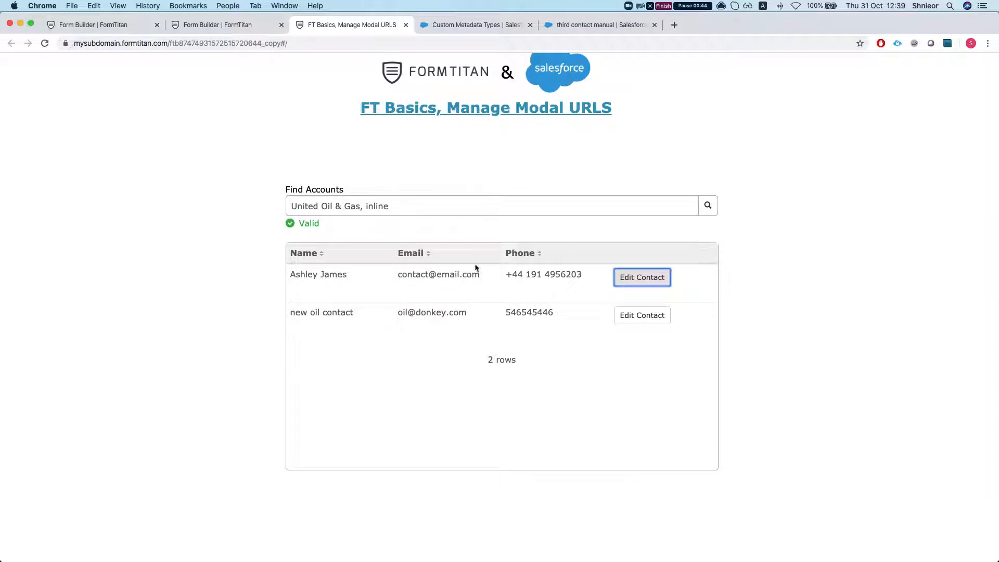
mouse_move(566, 305)
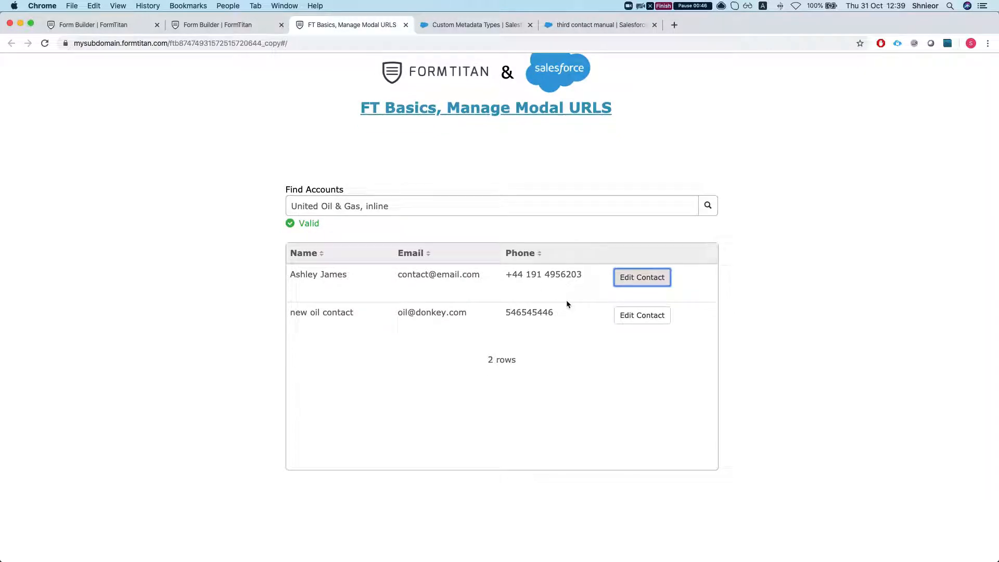
mouse_move(207, 27)
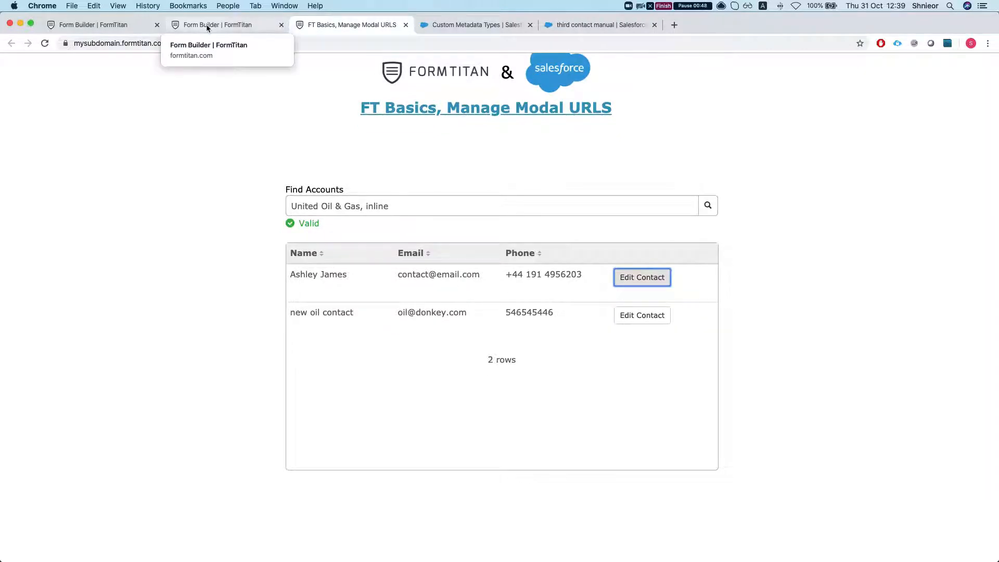
Select the hidden contactId_custom_table_action field and expand its Conditioning options.
click(222, 25)
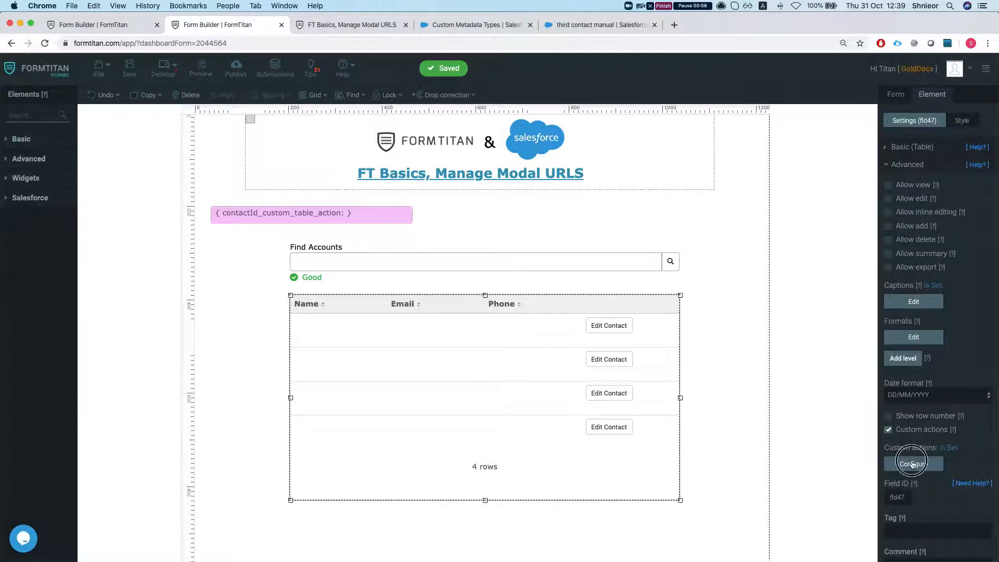
click(913, 463)
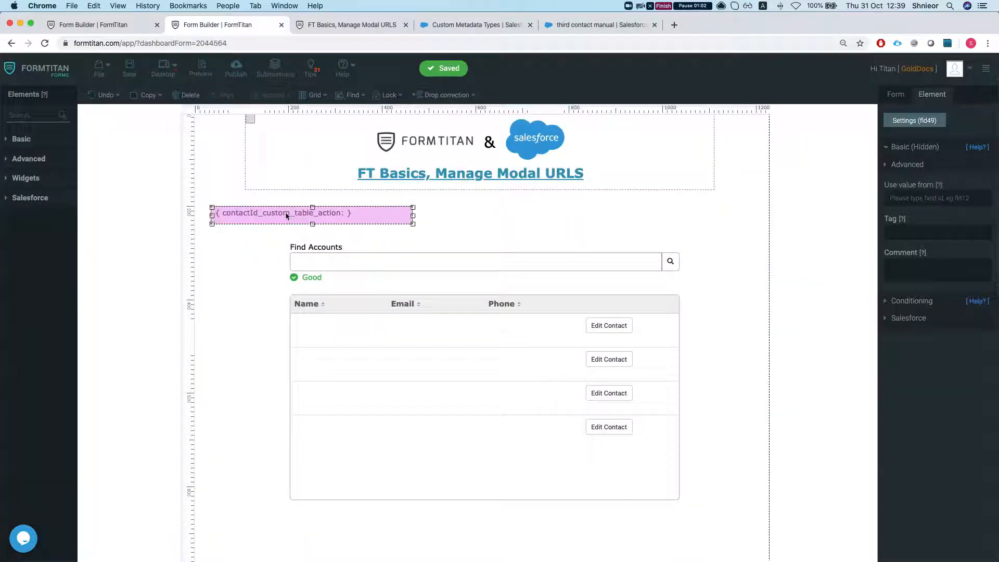
click(912, 181)
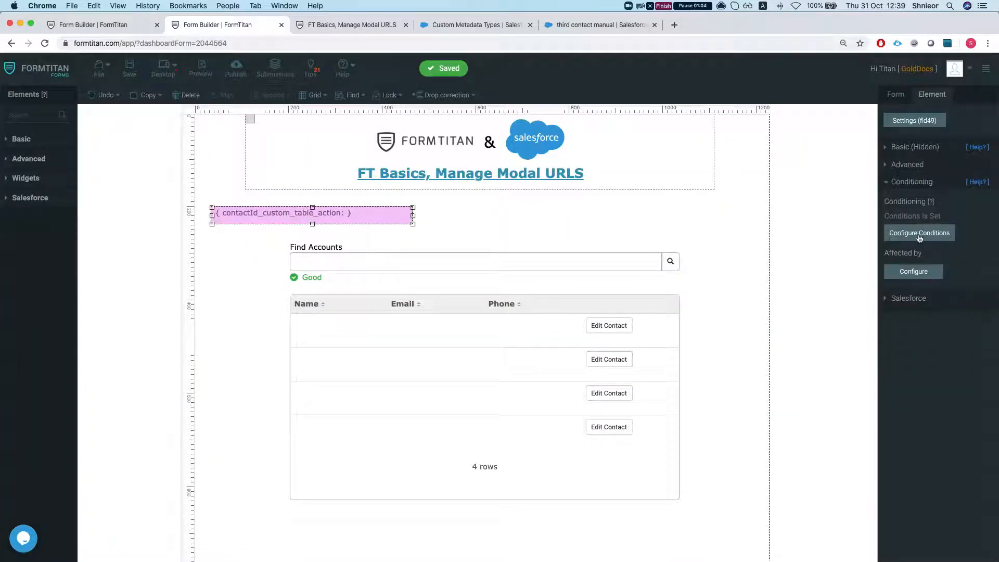
Set the condition's redirect to open in a 900 by 900 modal with a custom (Other) URL.
click(919, 232)
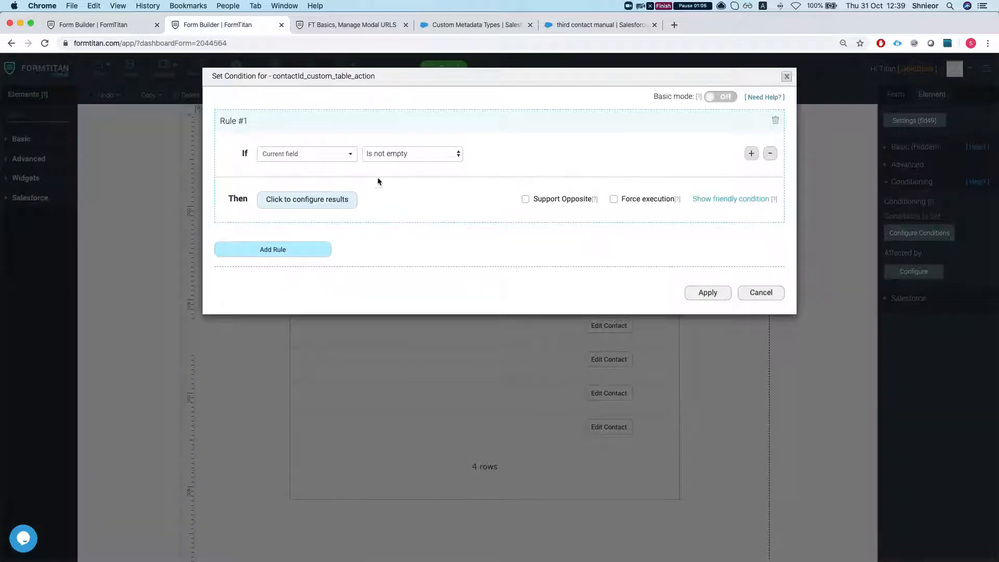
click(306, 198)
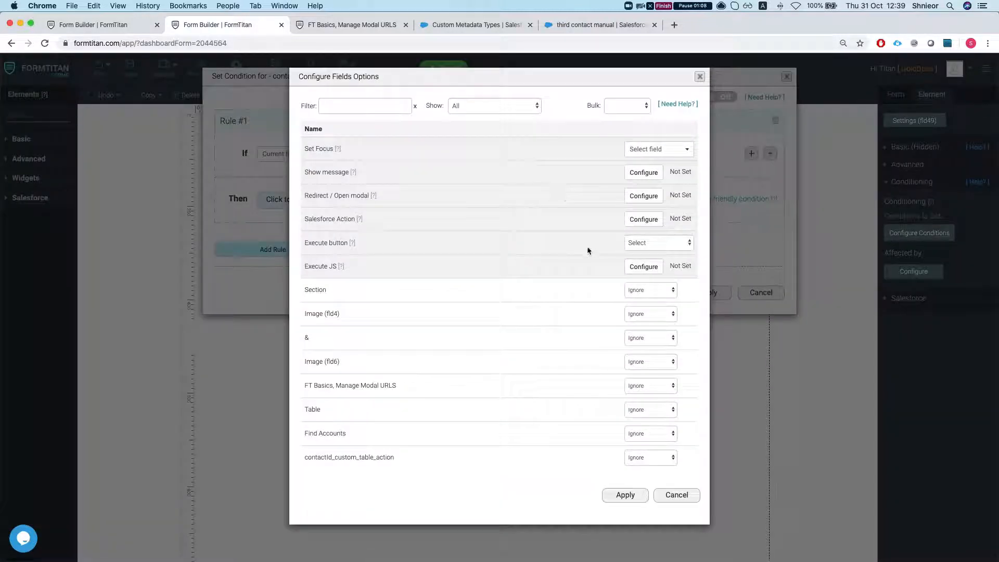
click(643, 196)
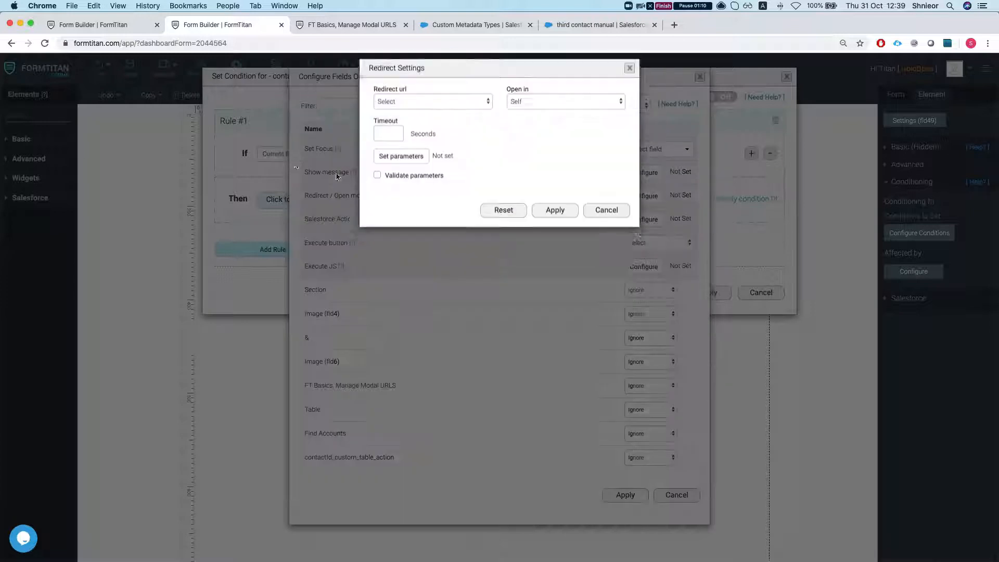
click(563, 101)
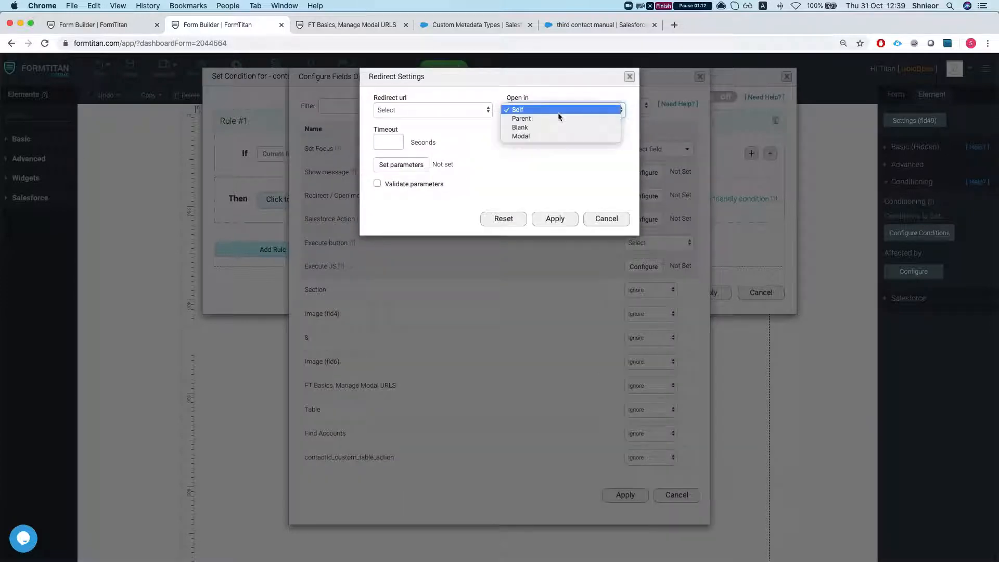
click(520, 136)
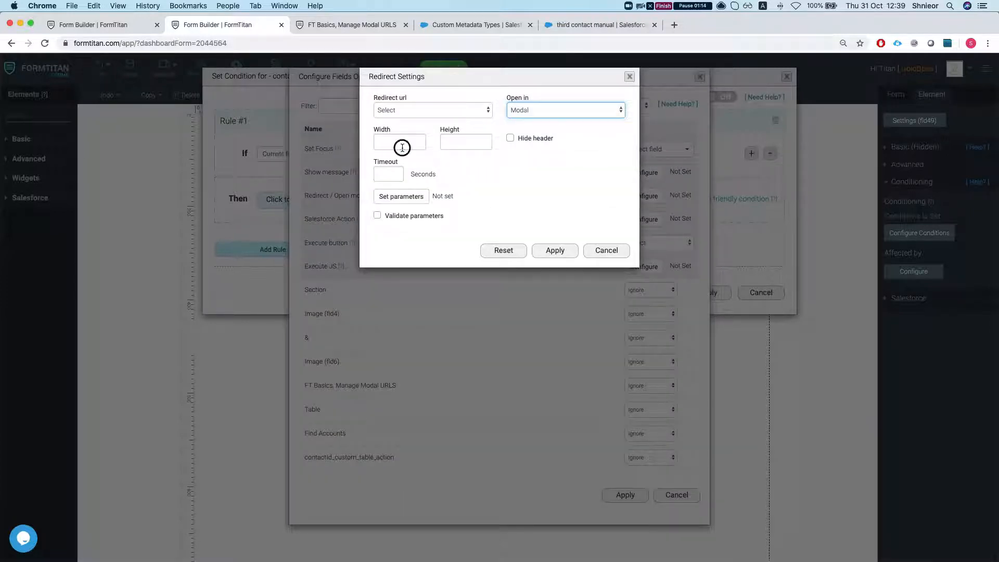
text(900)
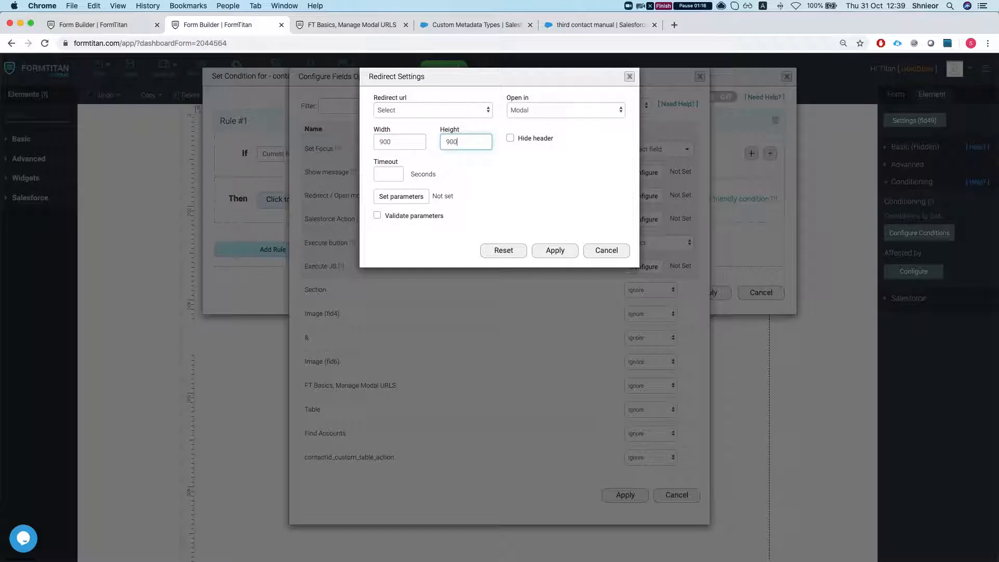
click(433, 109)
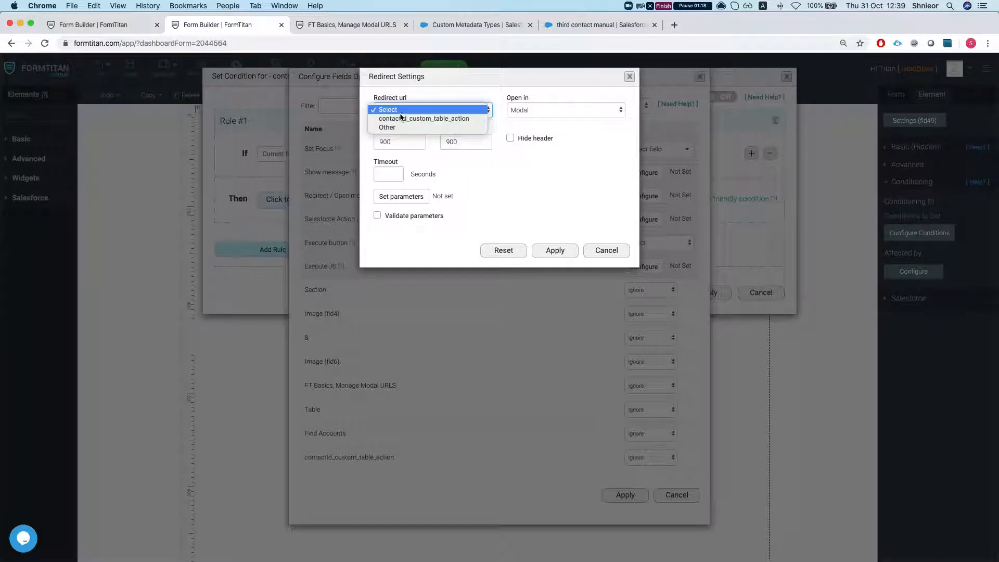
mouse_move(386, 127)
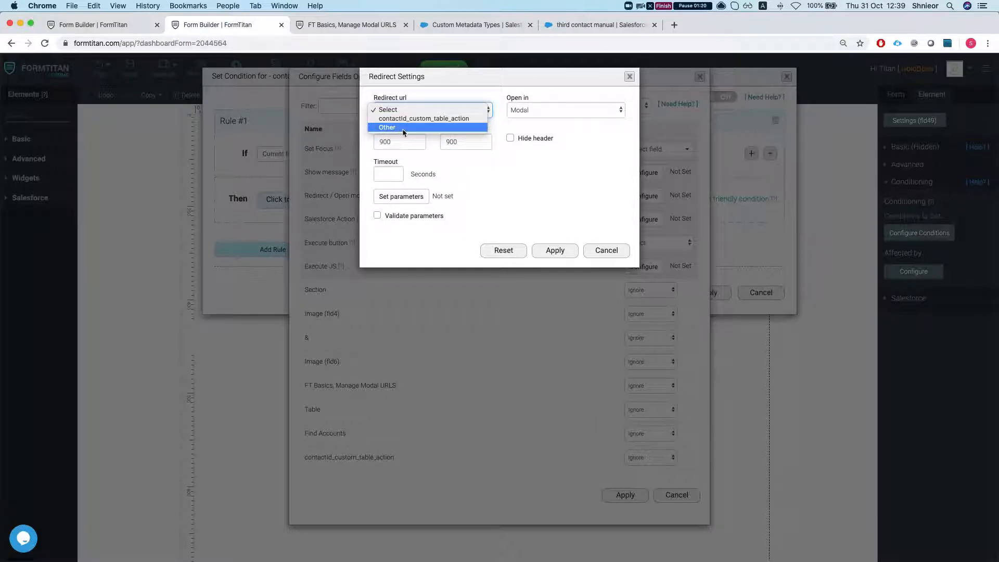
click(387, 127)
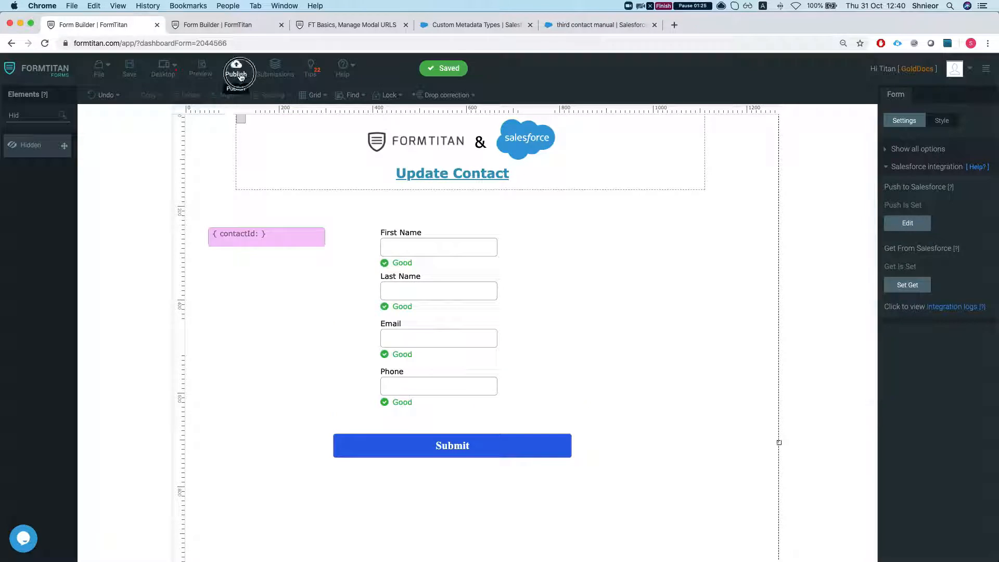
Get the Update Contact form's public URL from its publish window, then close it.
click(236, 69)
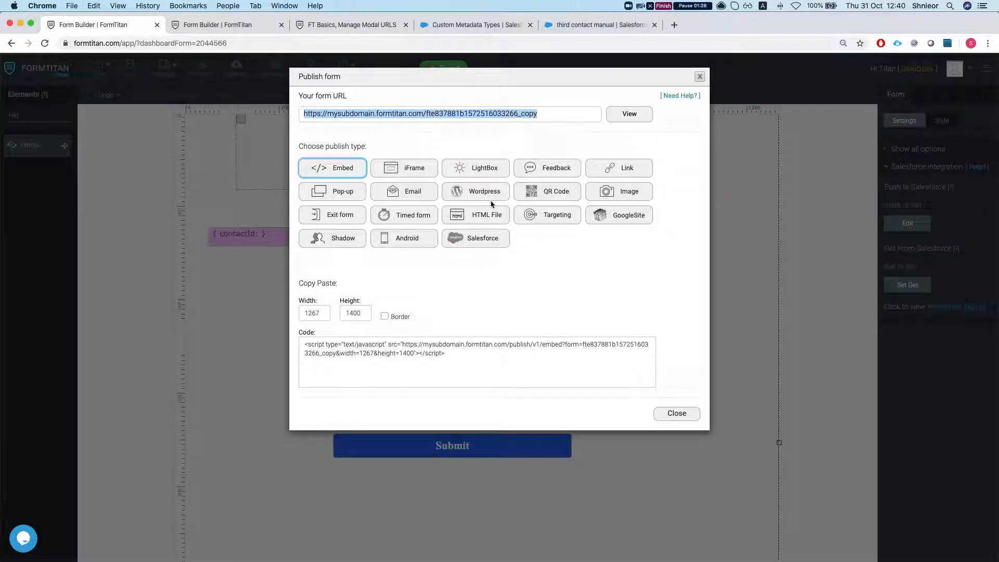
click(677, 414)
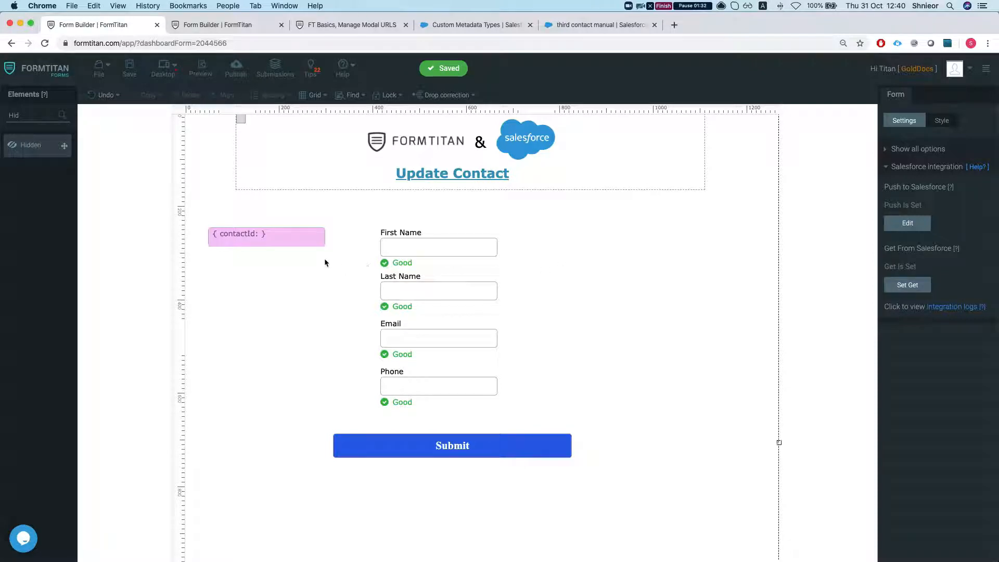
click(267, 234)
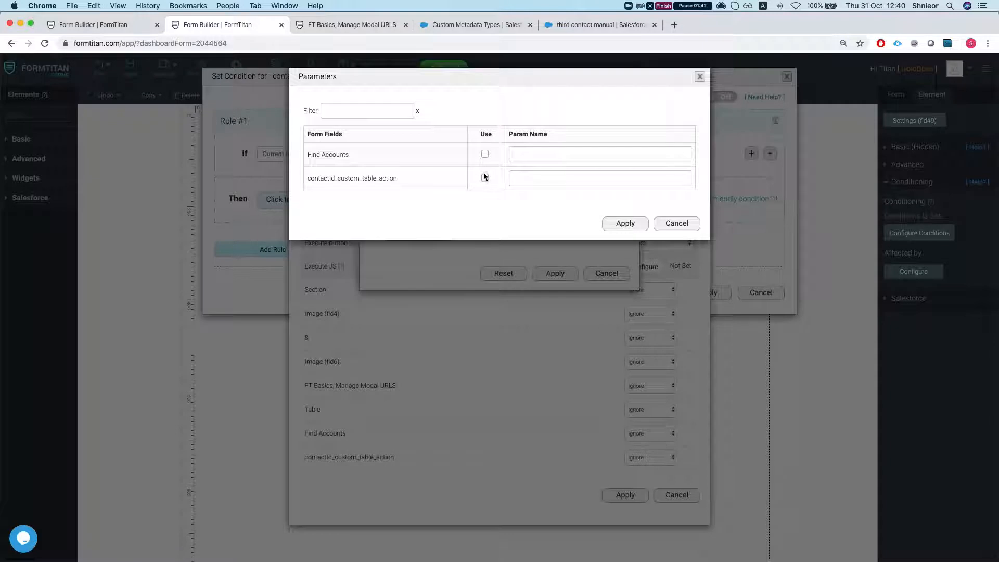
Pass contactId_custom_table_action as URL parameter fld54 and close the condition dialogs.
click(485, 178)
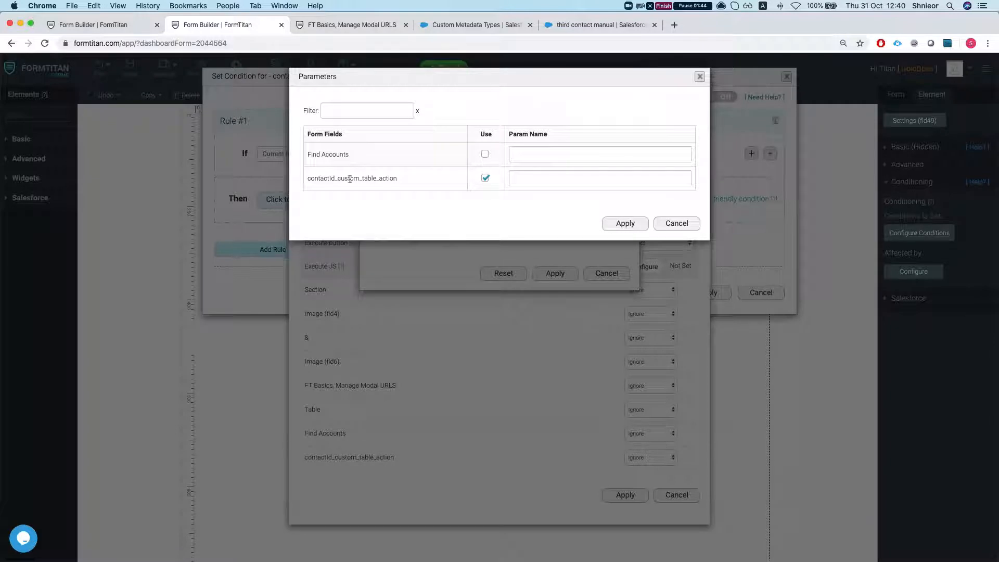
click(599, 178)
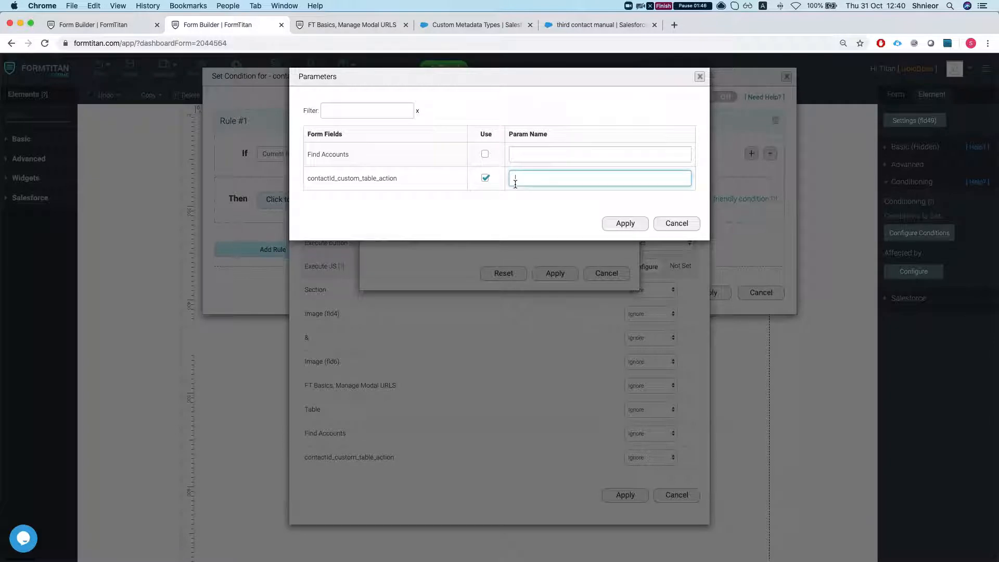
text(fld54)
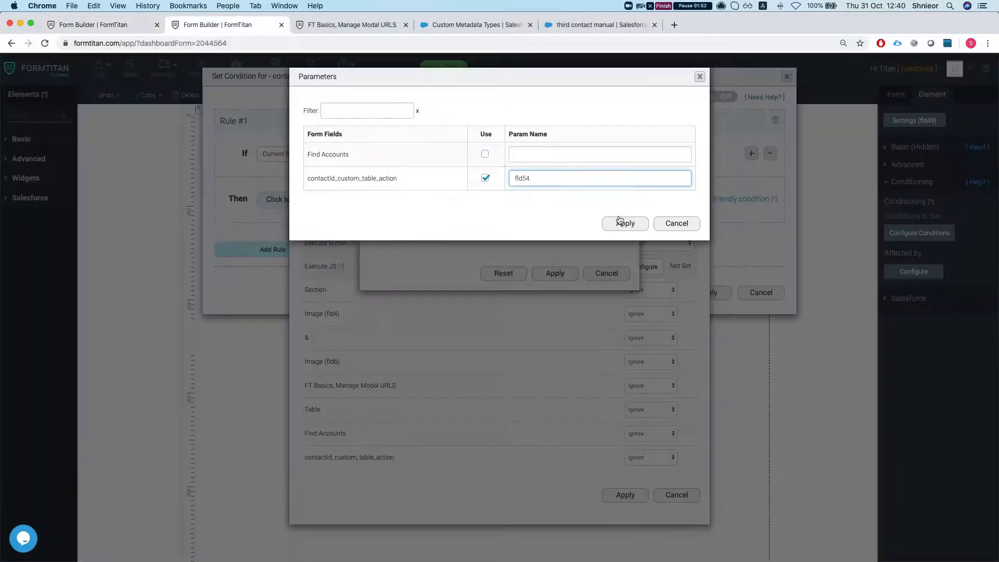
click(624, 223)
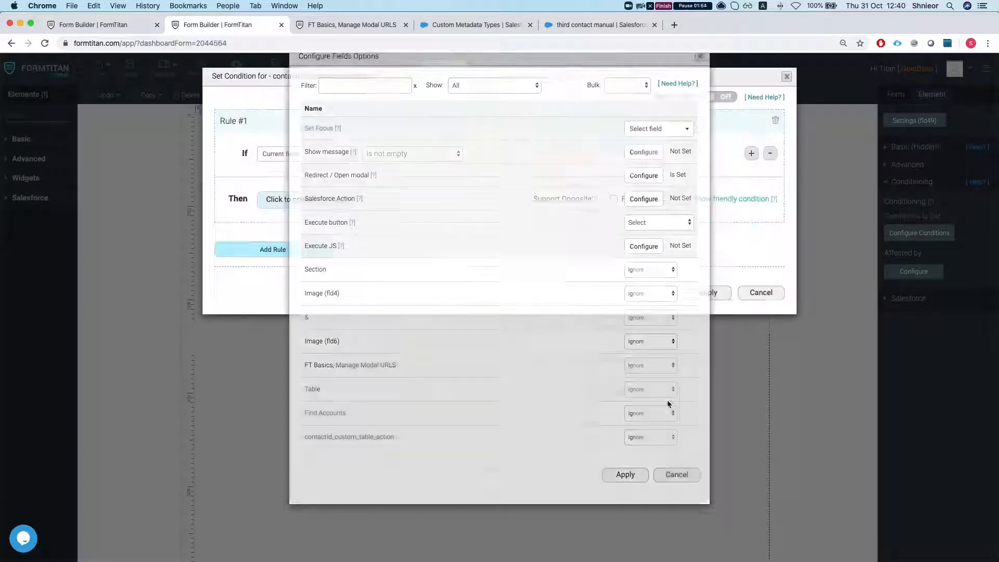
click(351, 25)
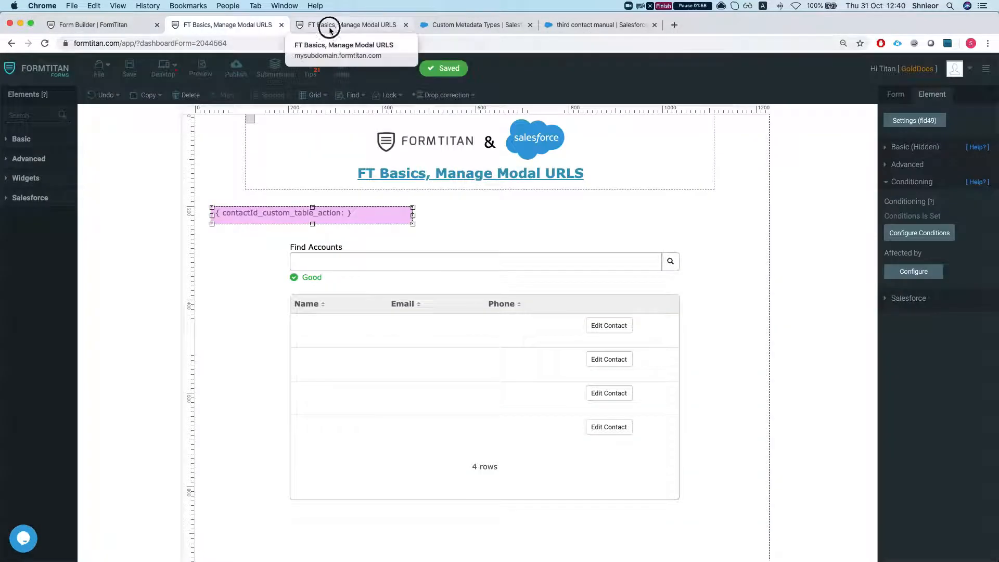
Test the live form: search 'uni', pick United Oil & Gas Corp., edit a contact and submit.
click(347, 25)
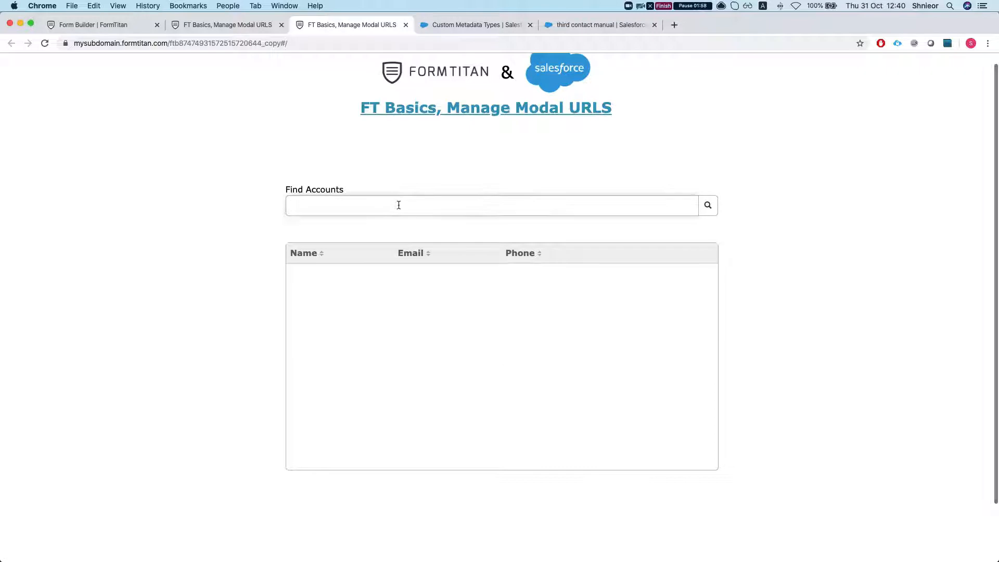
text(uni)
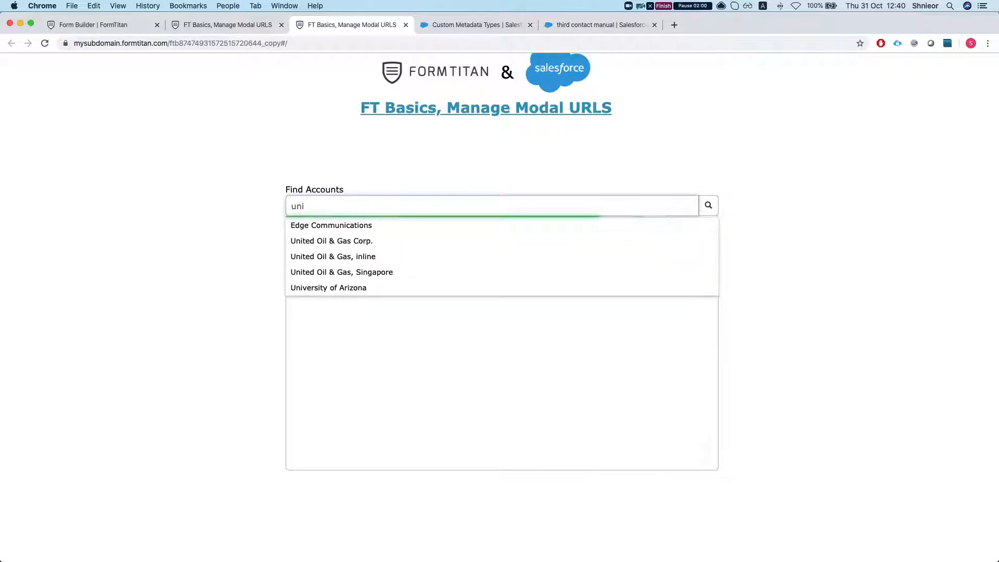
click(331, 241)
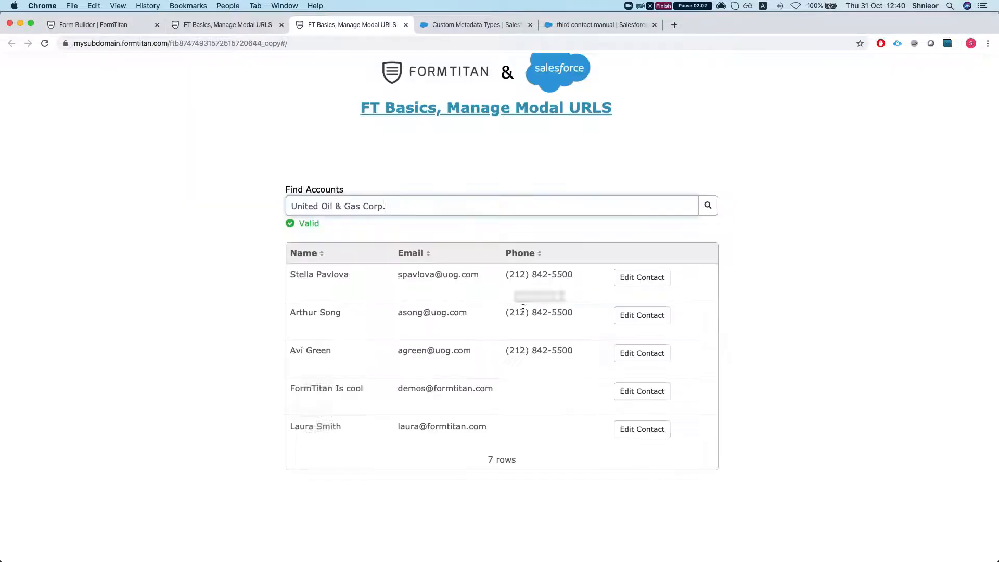
click(641, 277)
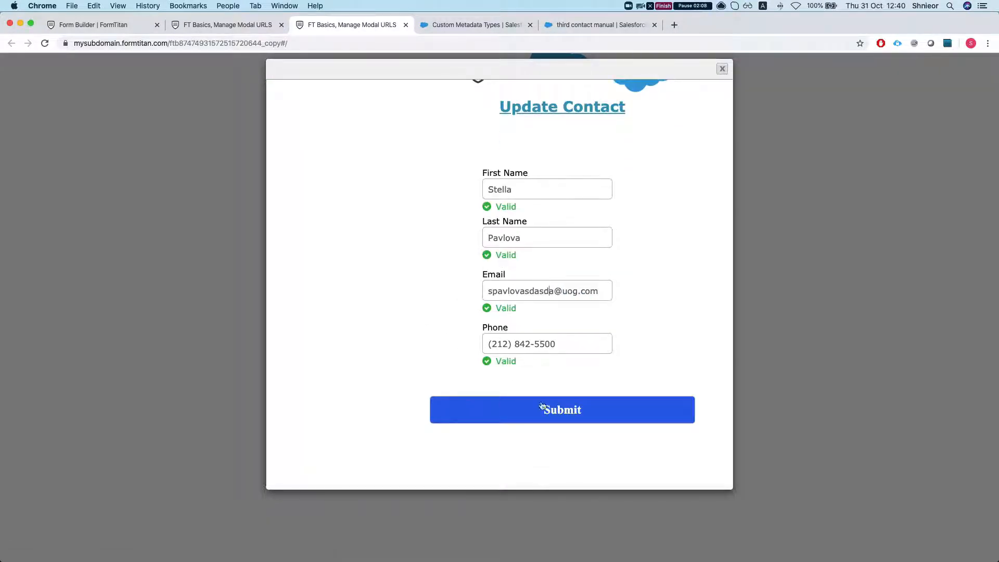
click(561, 409)
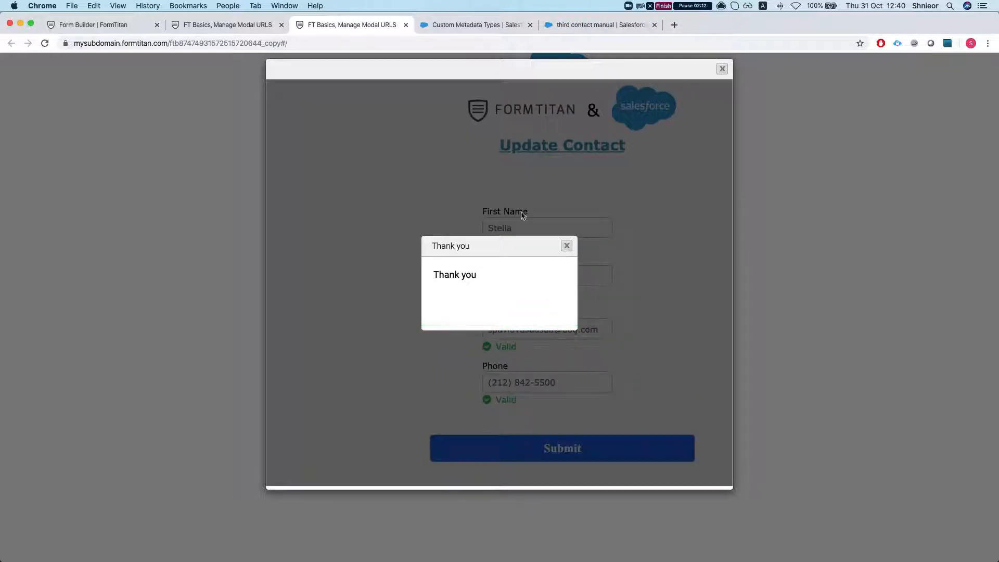
click(566, 246)
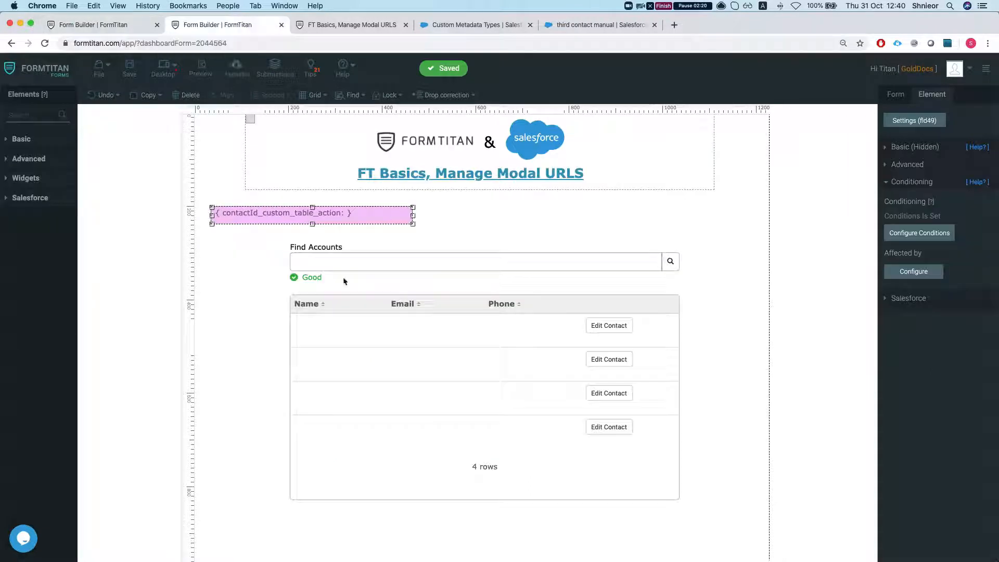
click(919, 233)
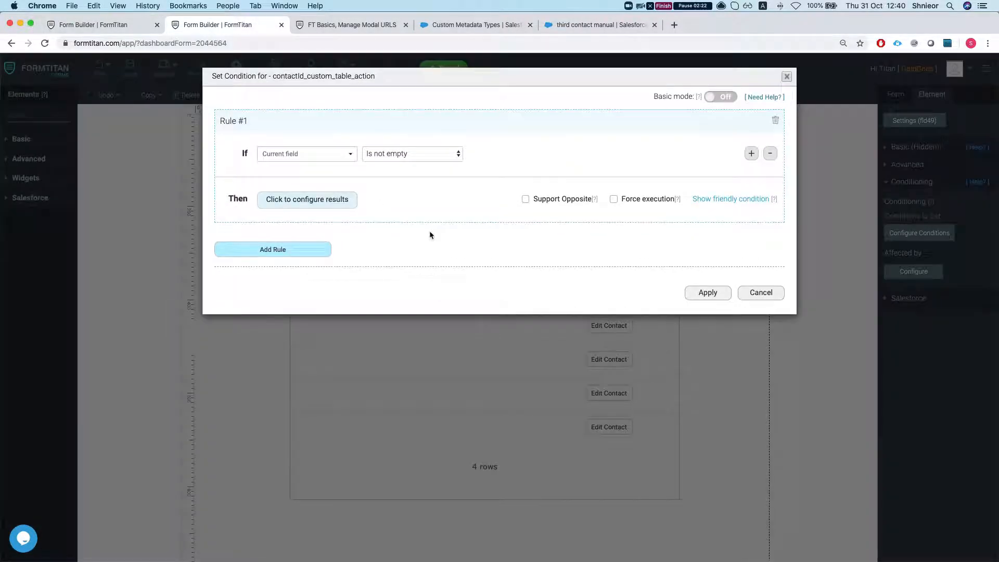
click(273, 249)
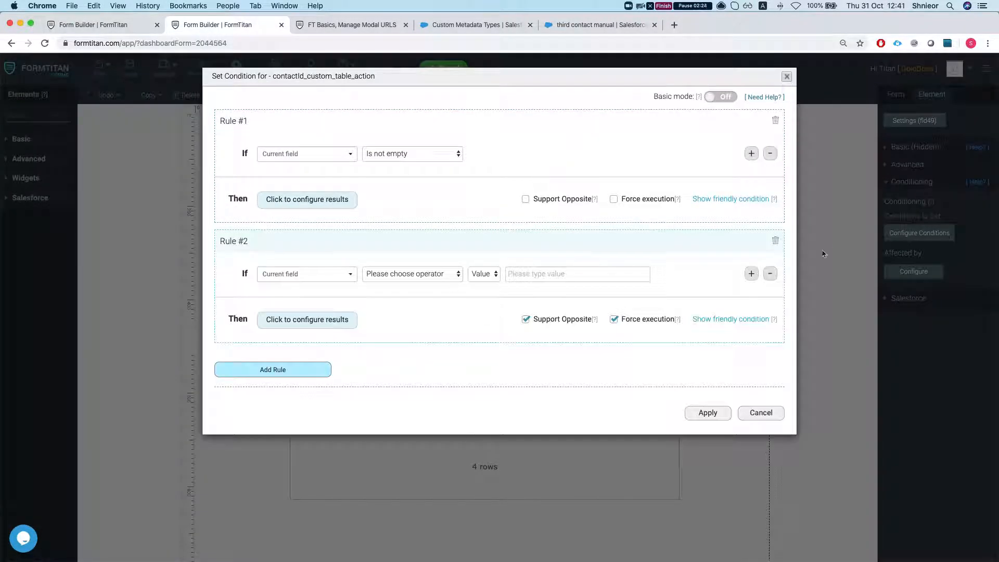
click(306, 198)
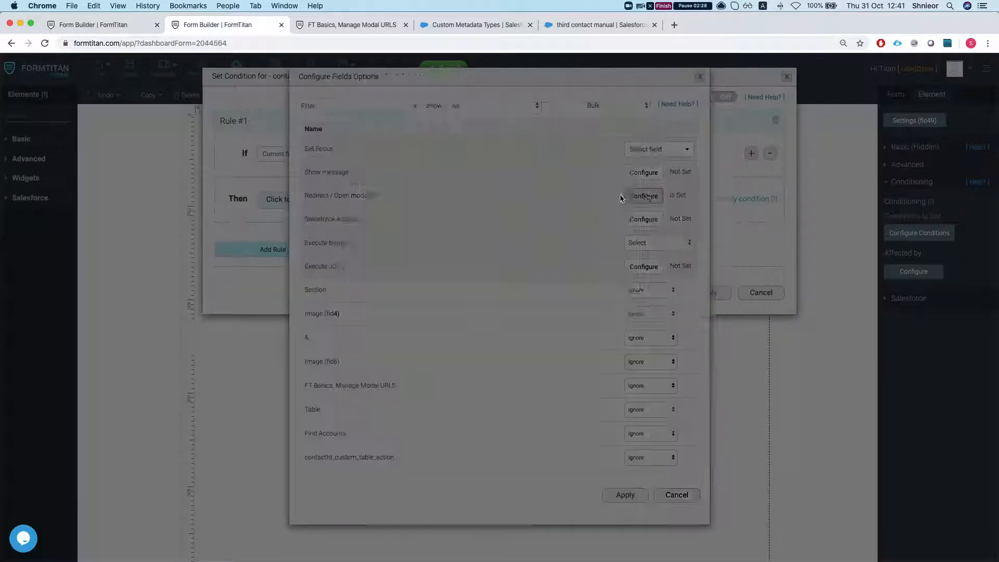
click(644, 195)
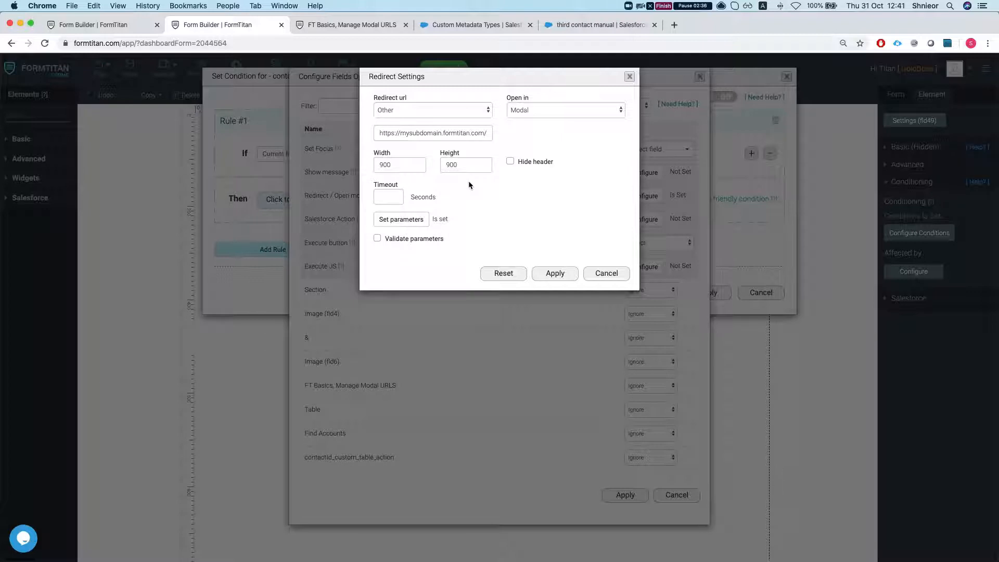
mouse_move(492, 177)
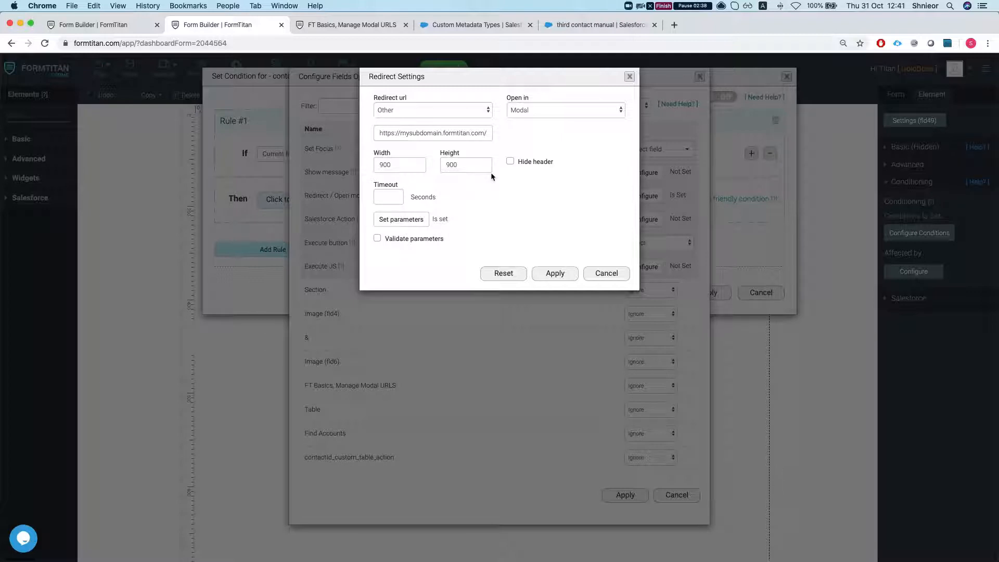
triple_click(433, 132)
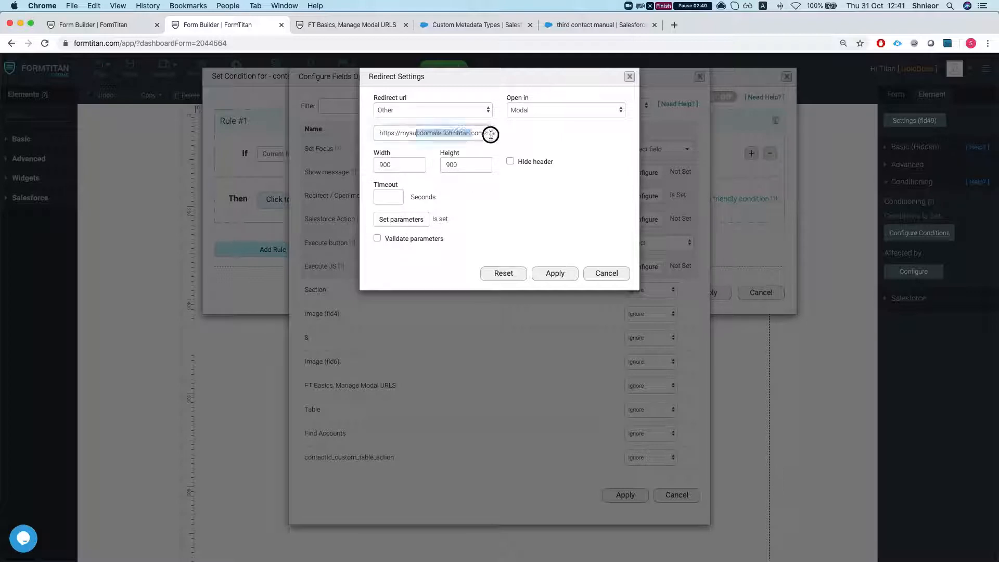
triple_click(433, 132)
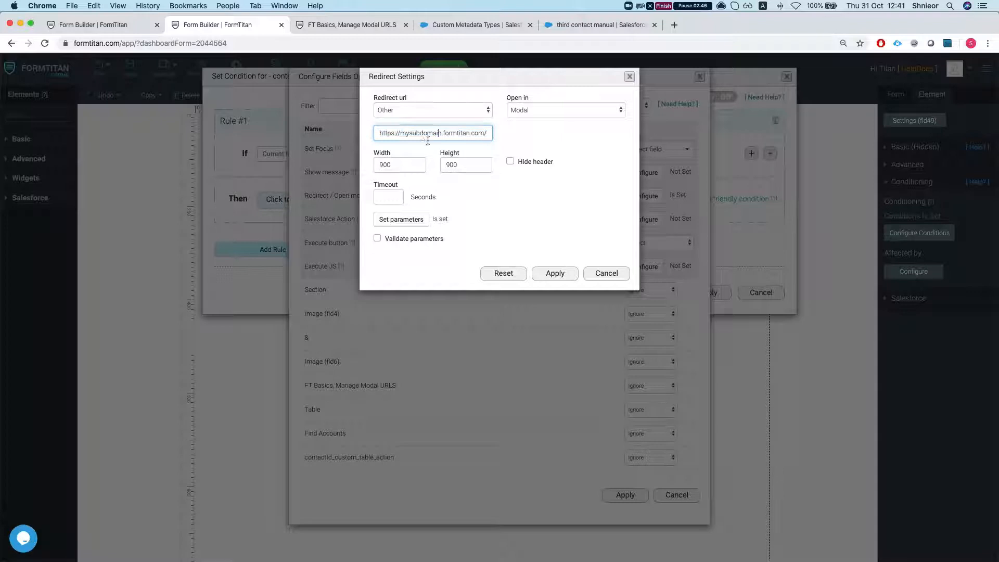
triple_click(433, 132)
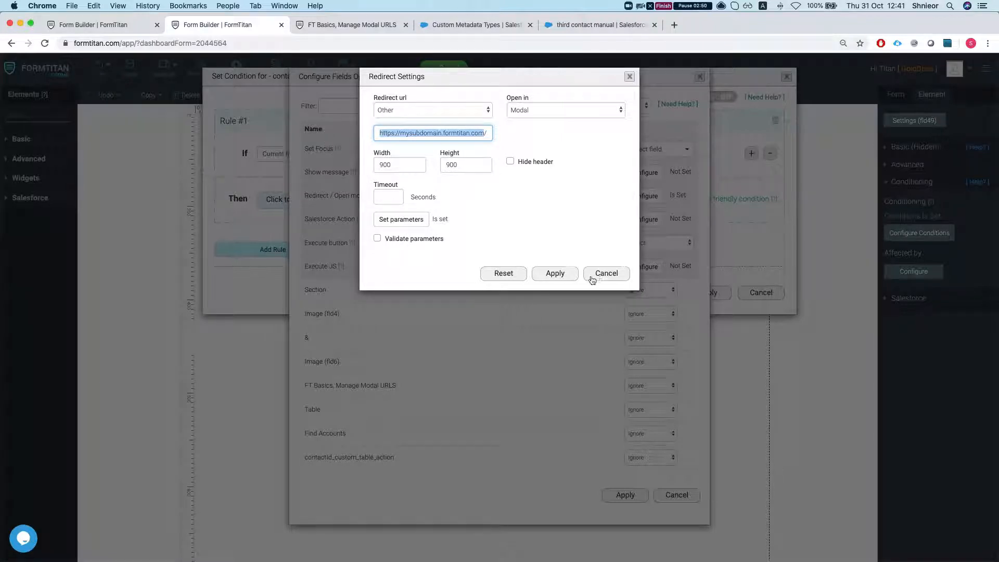
click(605, 273)
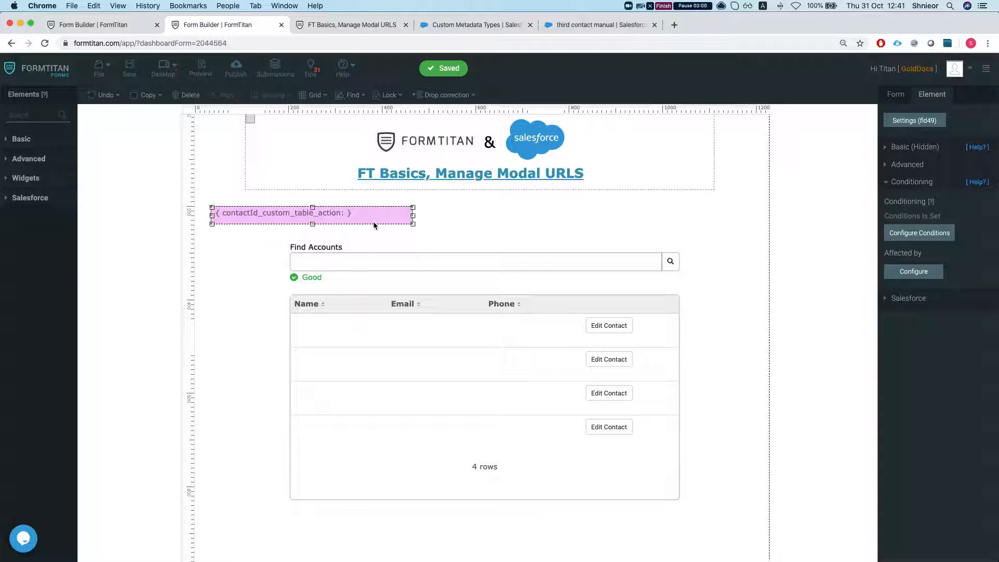
Change the accounts form's public URL ending to 'manageurls' in its general settings.
click(915, 147)
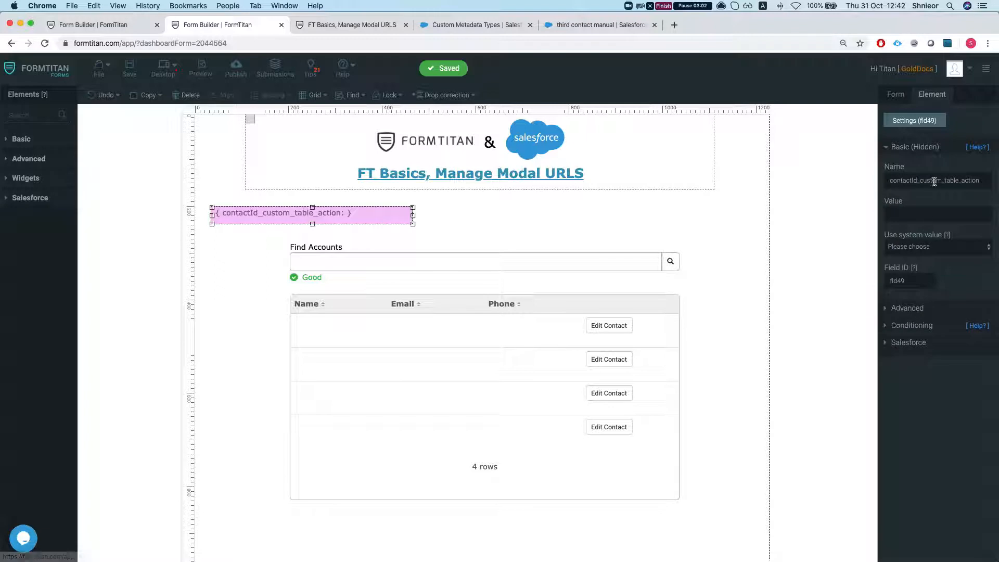
click(895, 95)
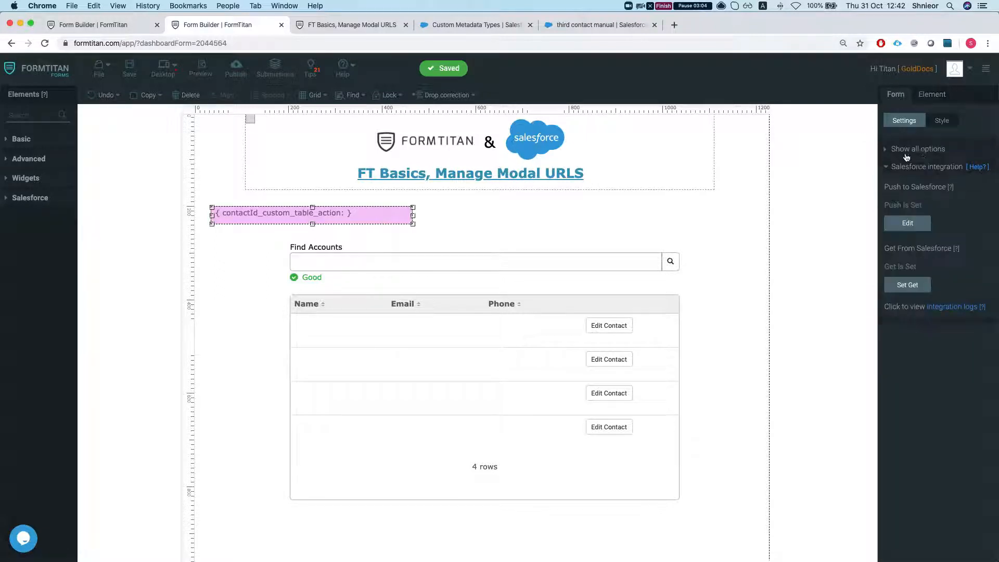
click(918, 149)
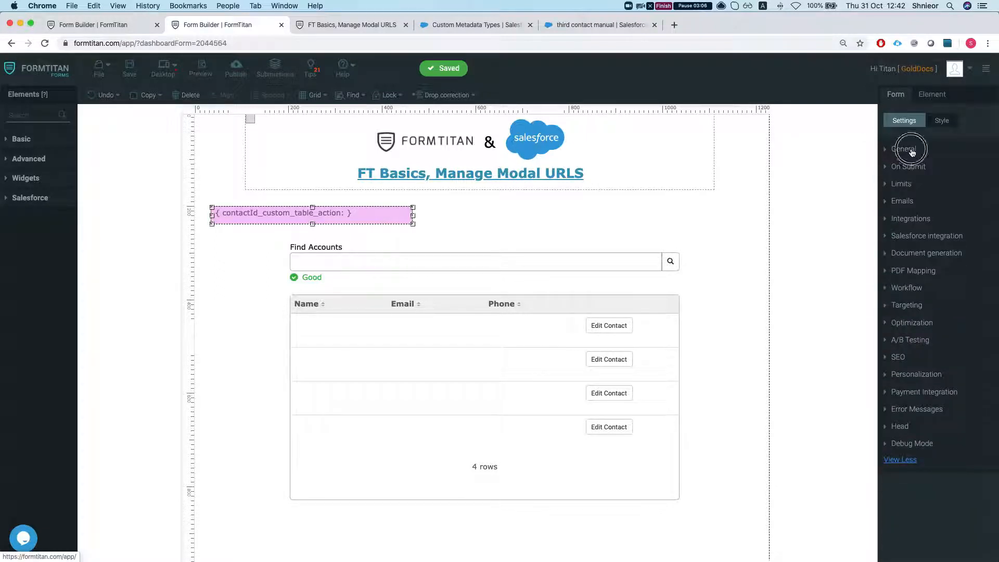
click(904, 149)
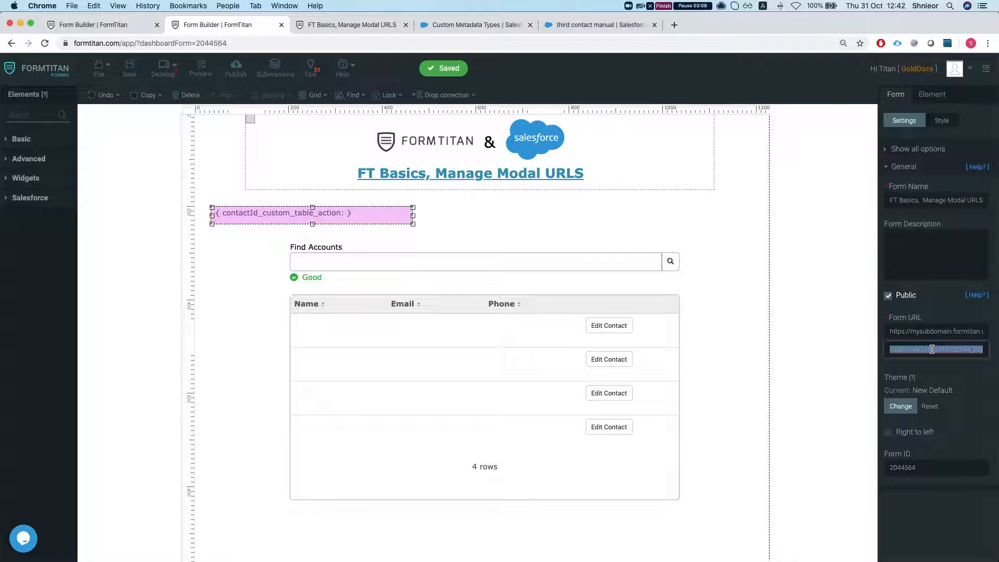
text(manage)
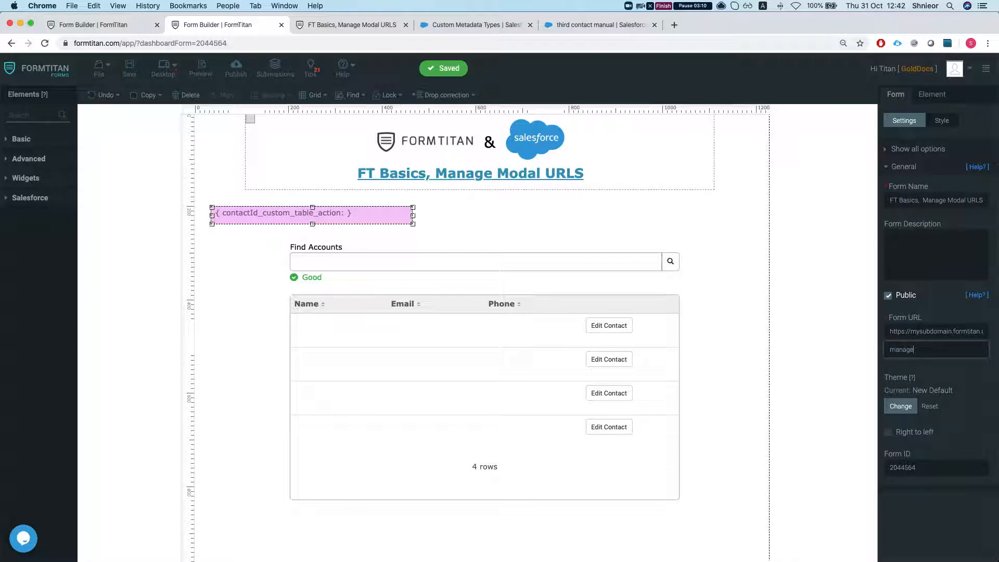
text(urls)
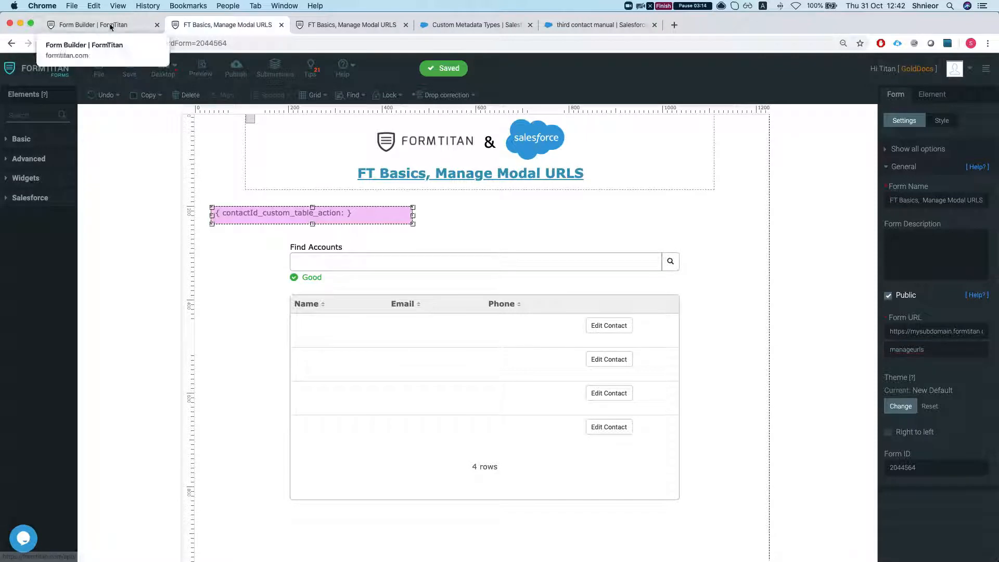
Set the Update Contact form's URL ending to 'managecontact' and show its publish options.
click(96, 24)
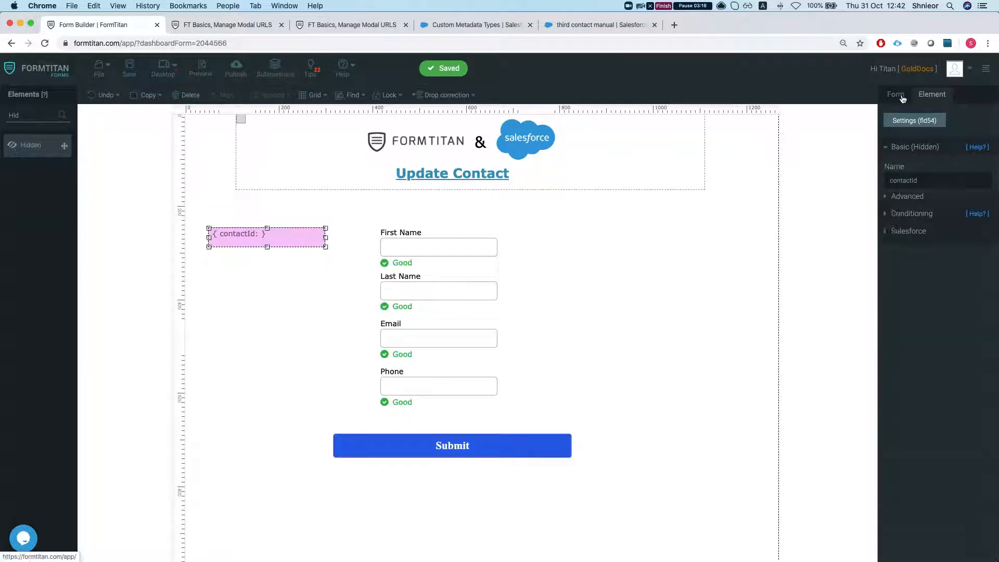
click(895, 95)
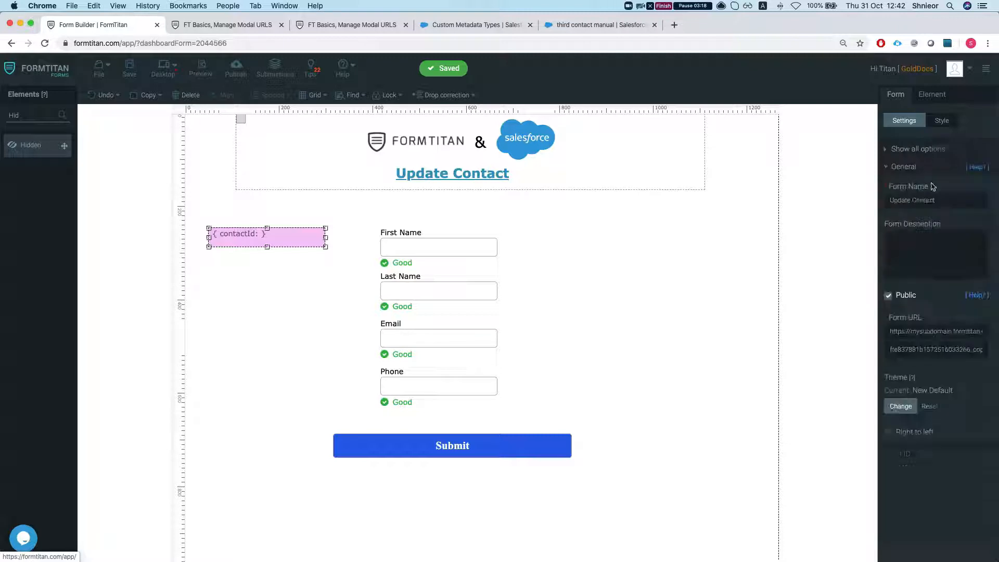
triple_click(935, 350)
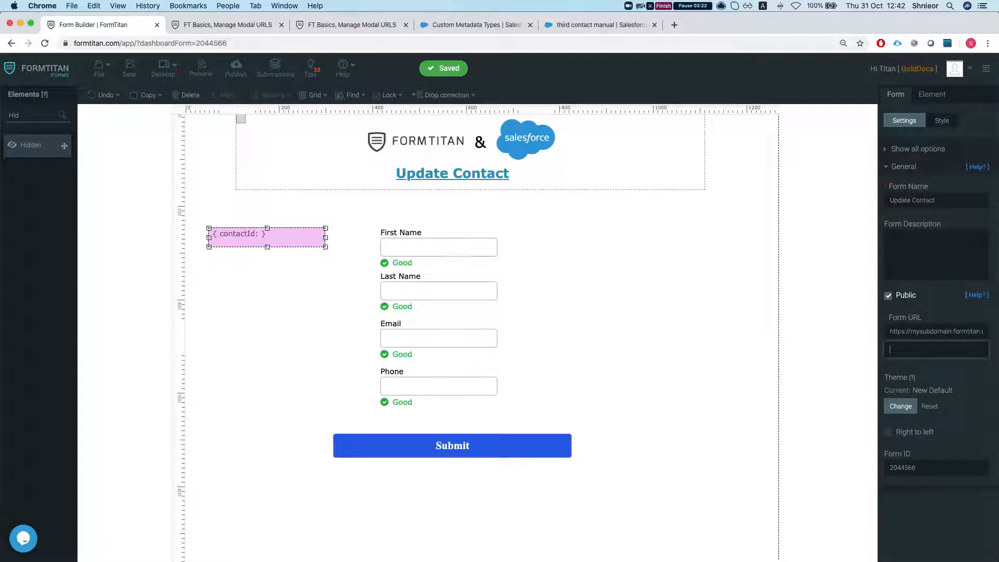
text(managecontact)
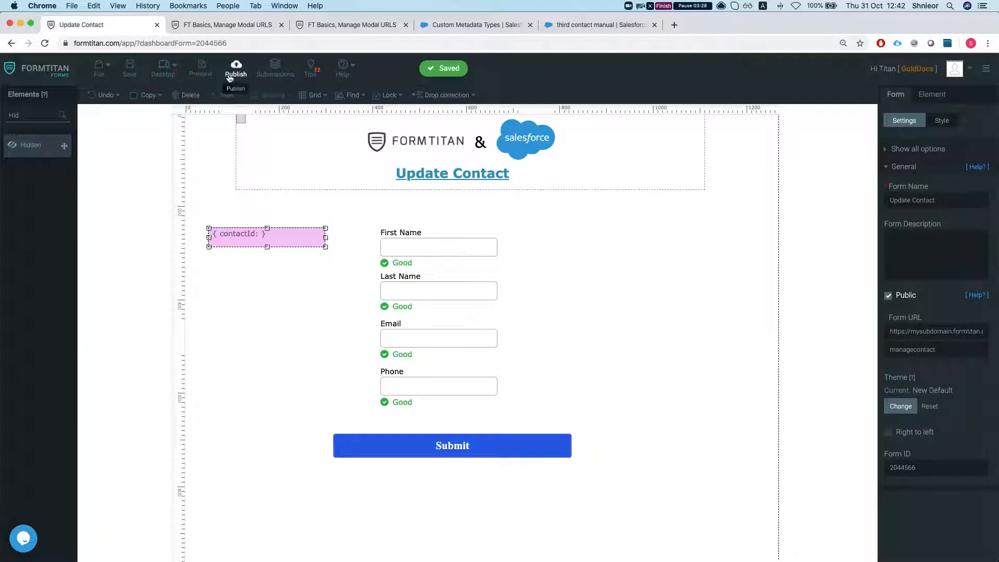
click(237, 70)
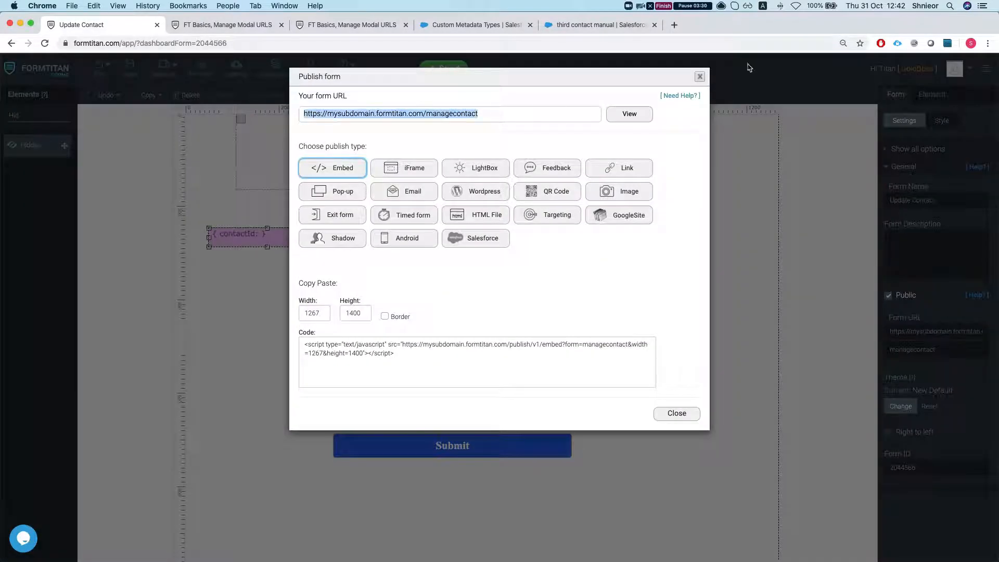
click(474, 25)
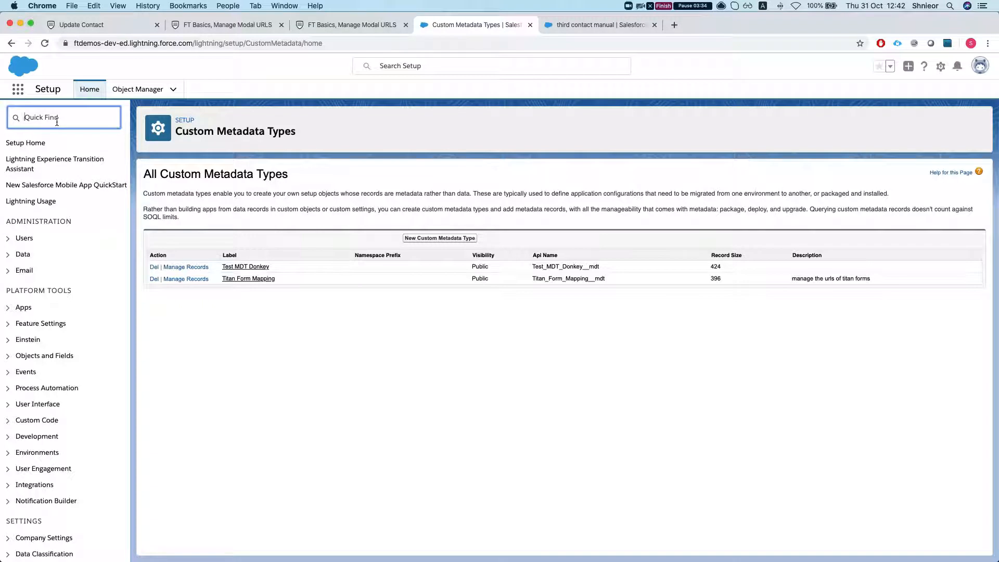
Find Custom Metadata Types via Quick Find 'cust', manage Titan Form Mappings and start a new record.
text(cust)
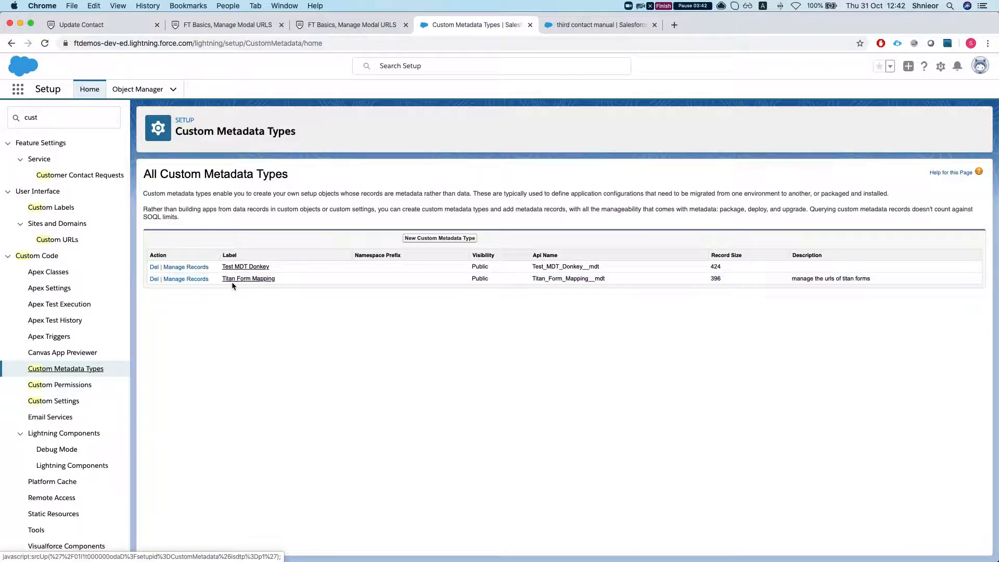
click(247, 279)
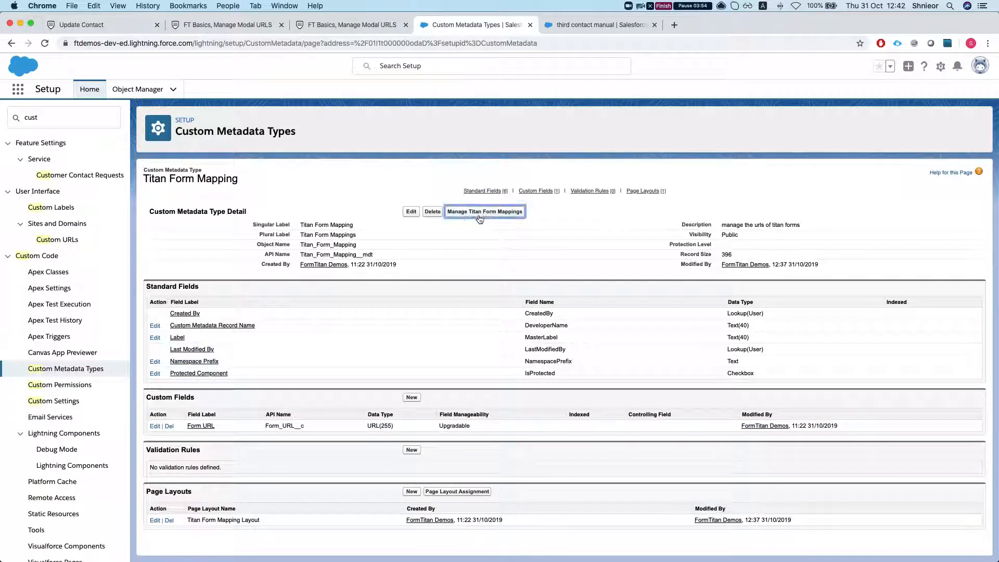
click(484, 212)
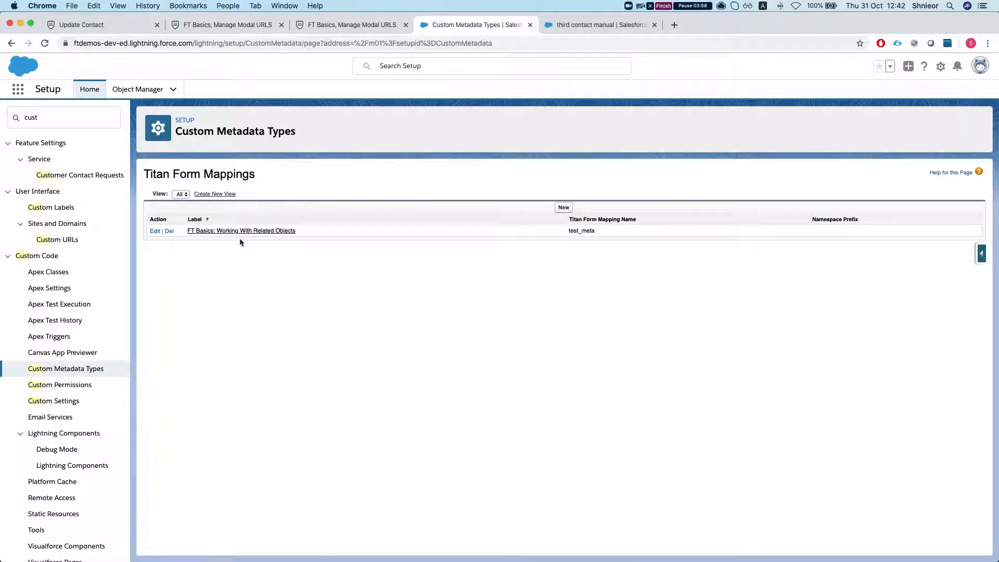
click(240, 230)
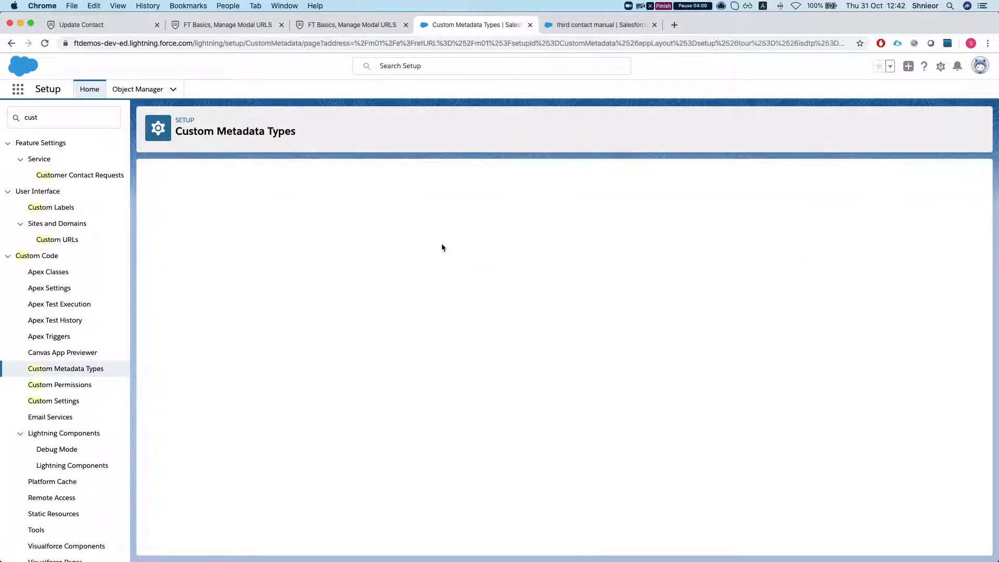
click(332, 230)
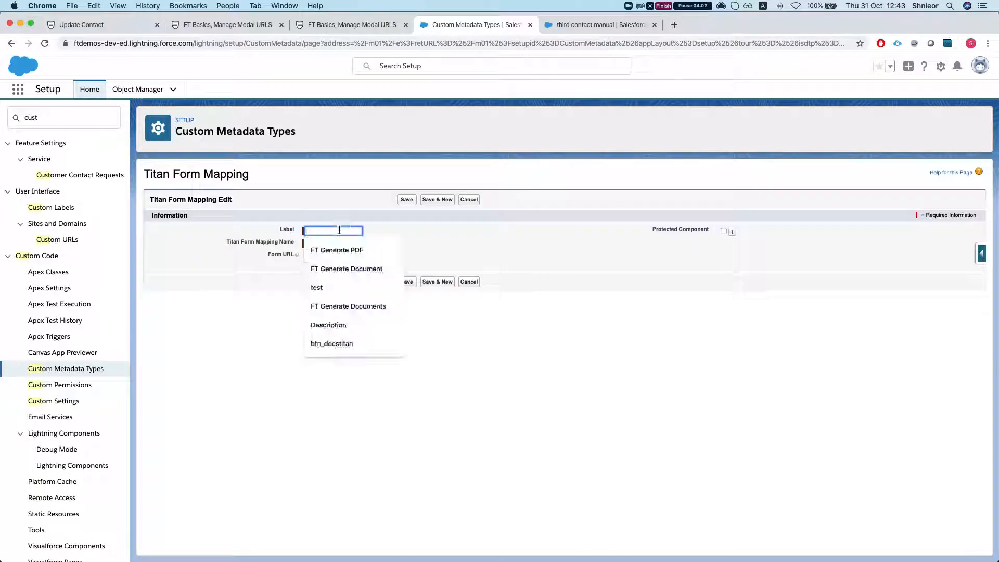
text(Update COn)
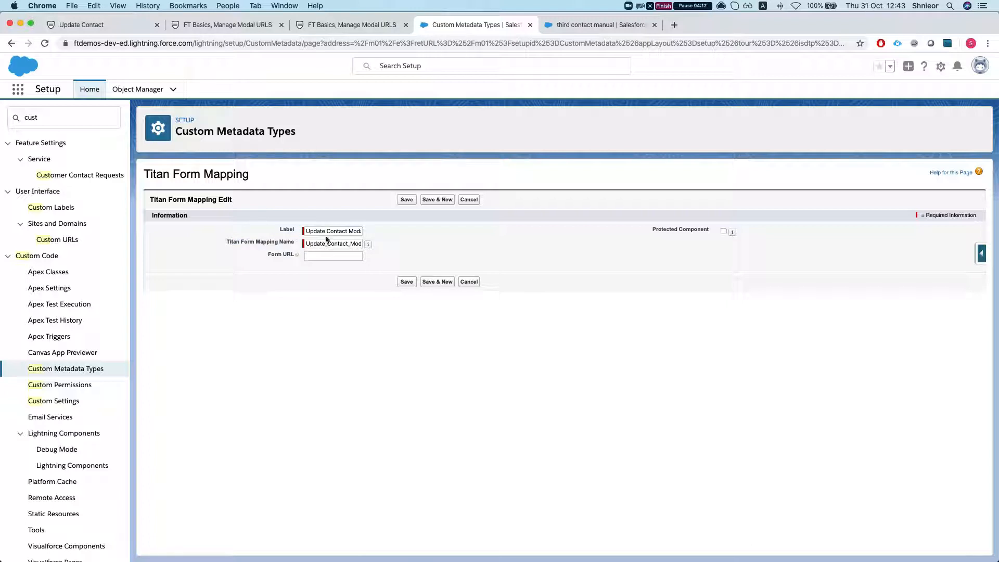
click(333, 256)
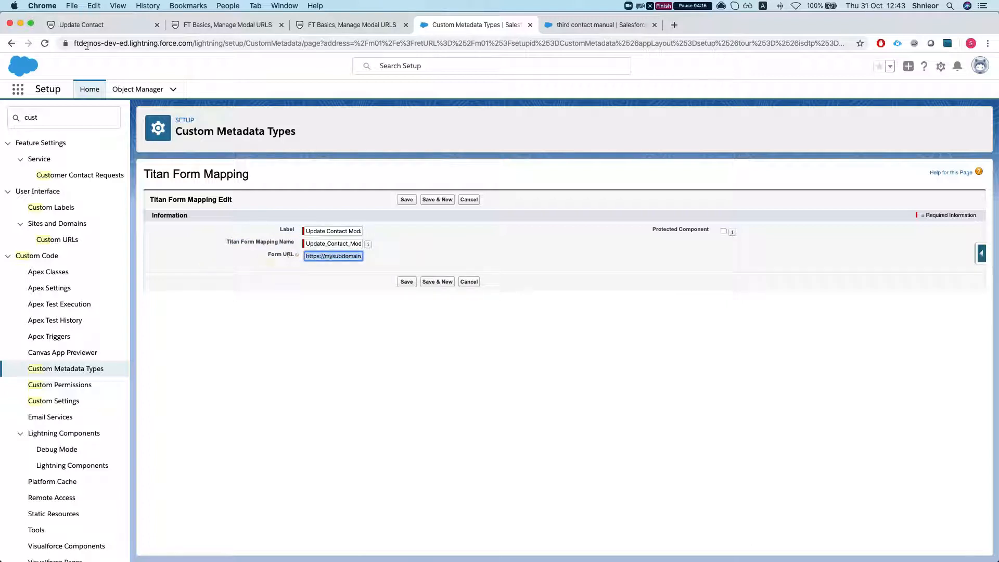
click(96, 24)
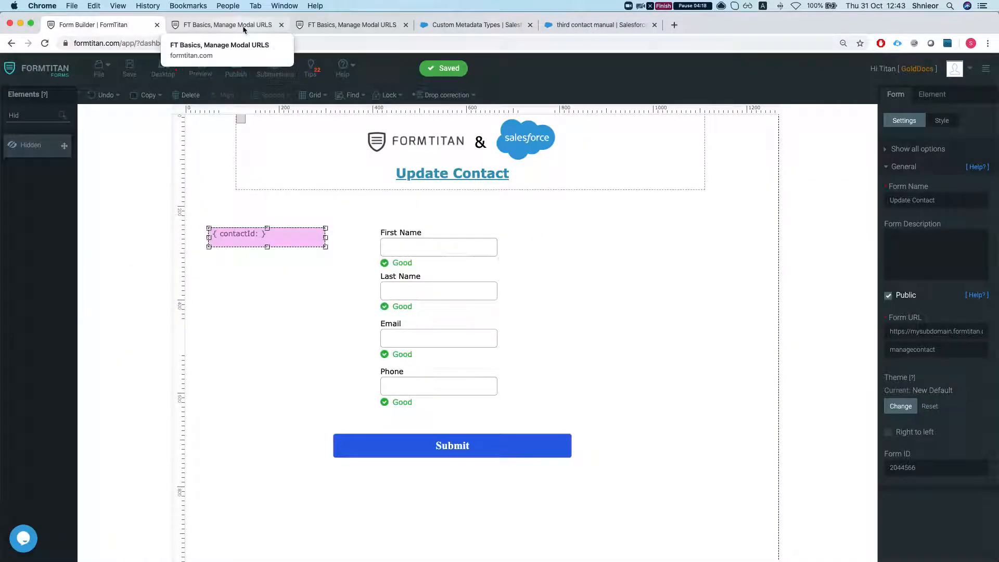
click(474, 25)
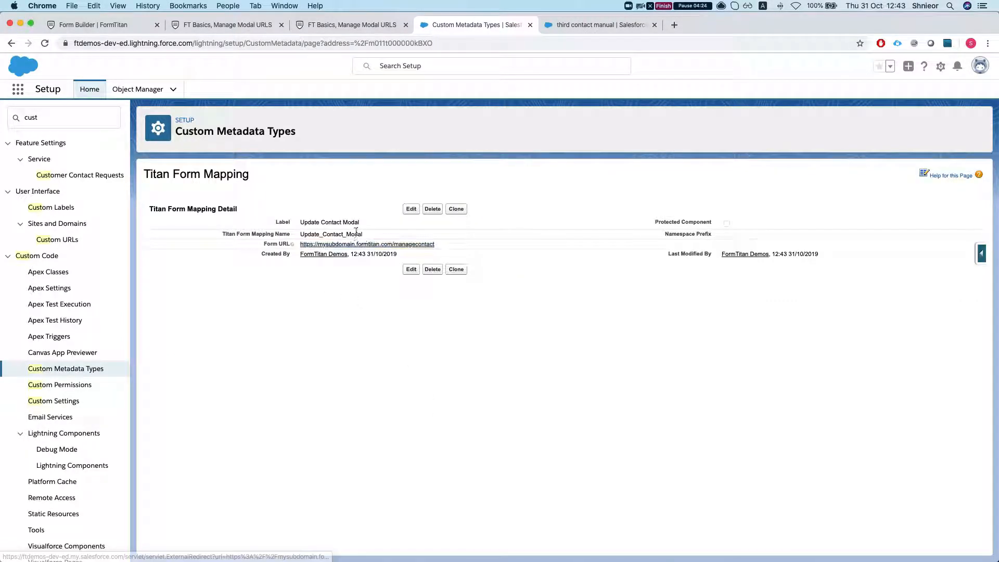
double_click(331, 234)
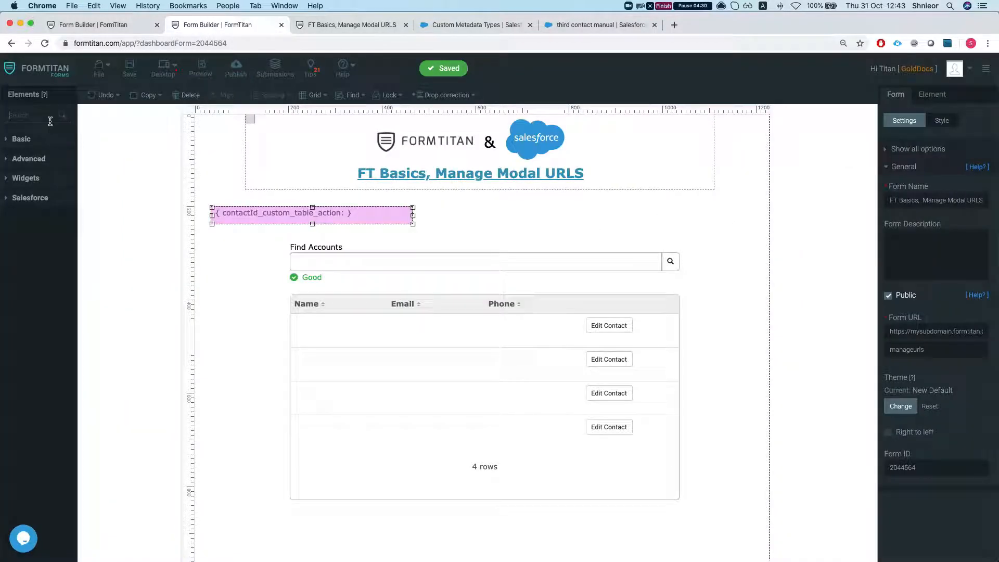
Add a Hidden element to the canvas named updateContactModalUrl.
text(hidd)
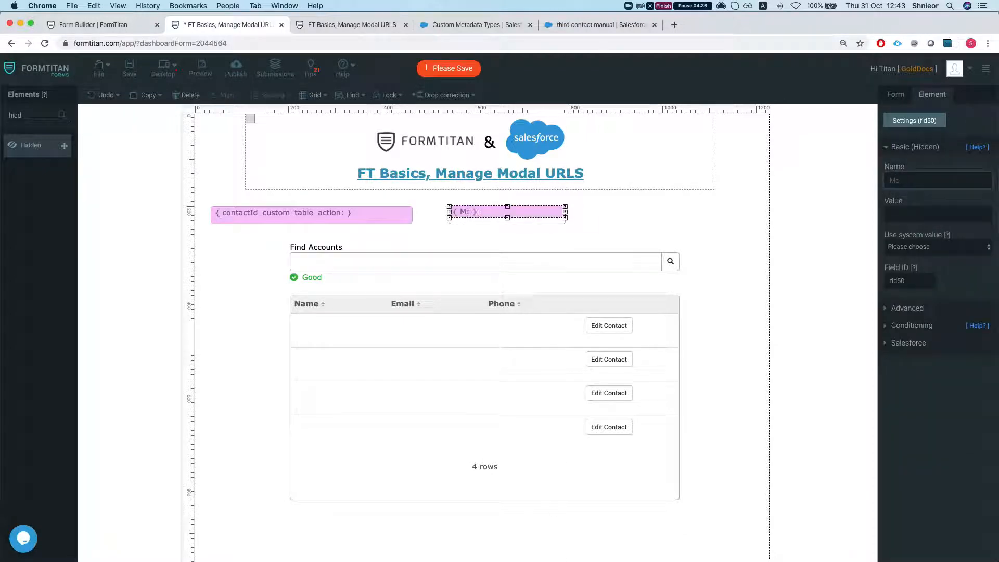
text(updatec)
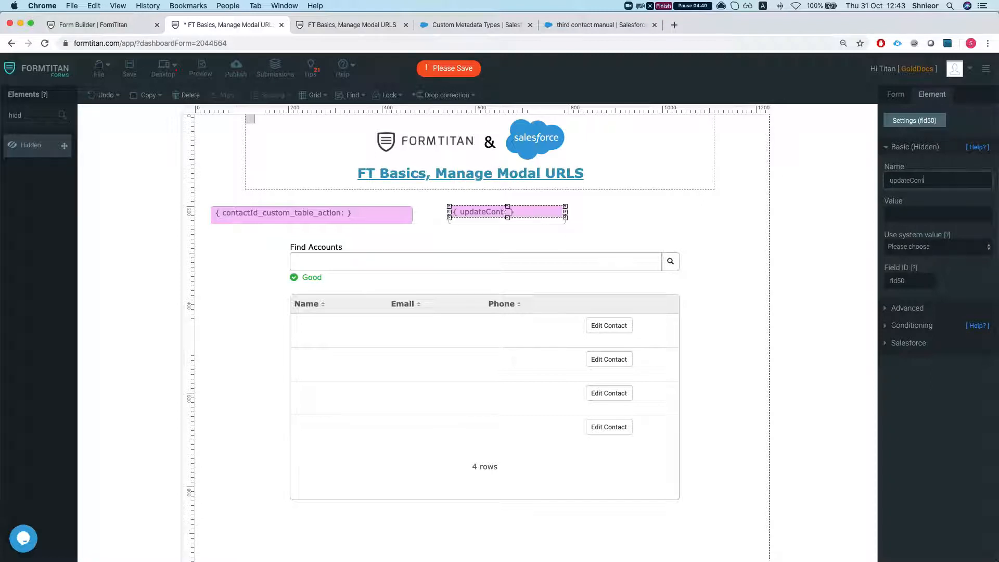
text(ContactModalU)
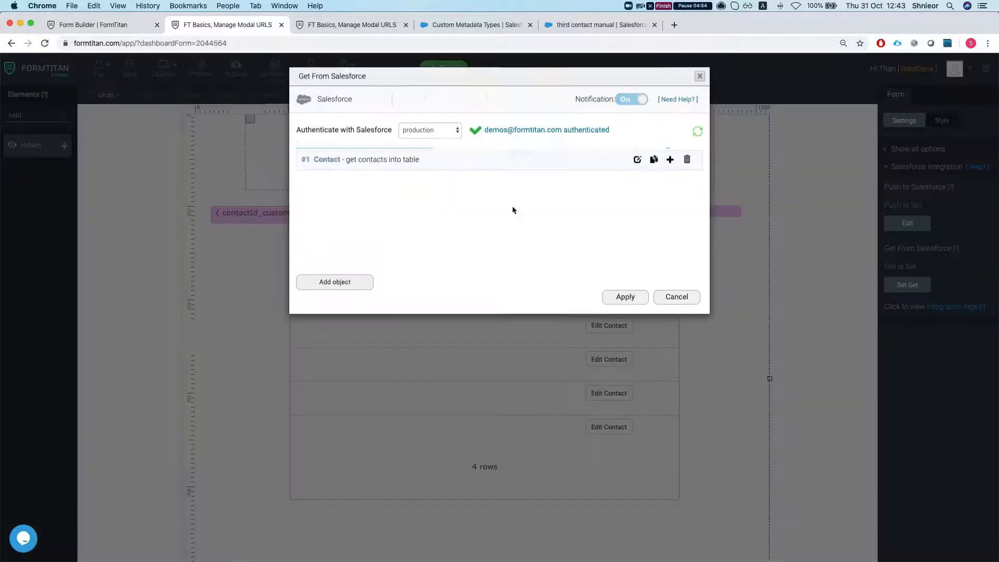
Add an on-load query on Titan Form Mapping commented 'get modal url from custom metadata'.
click(637, 159)
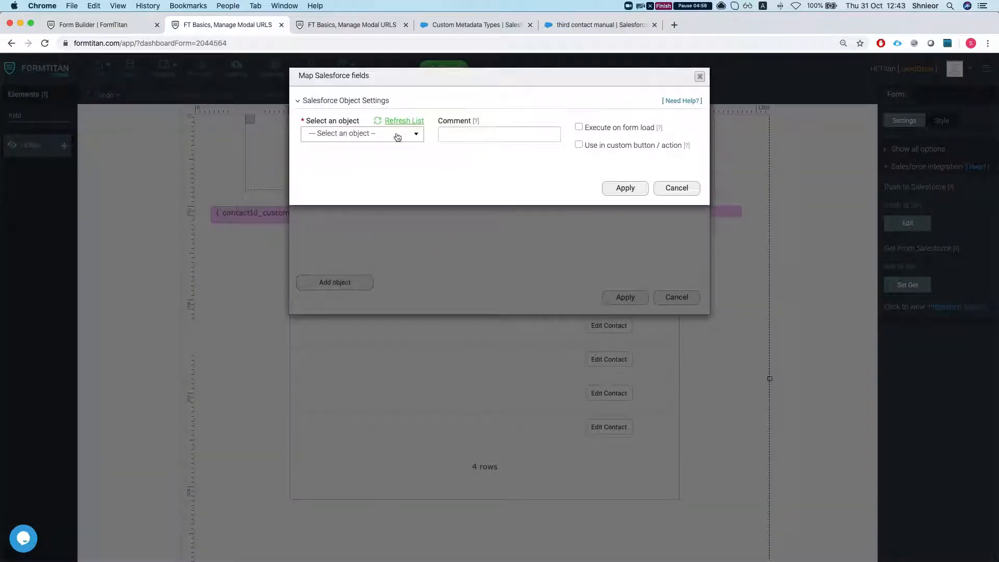
click(579, 127)
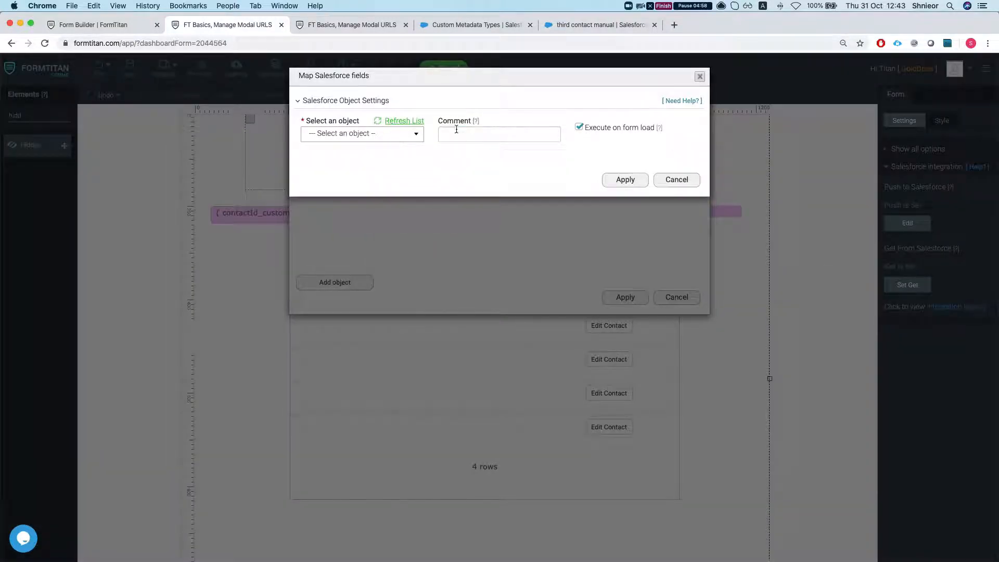
text(get modal url from cu)
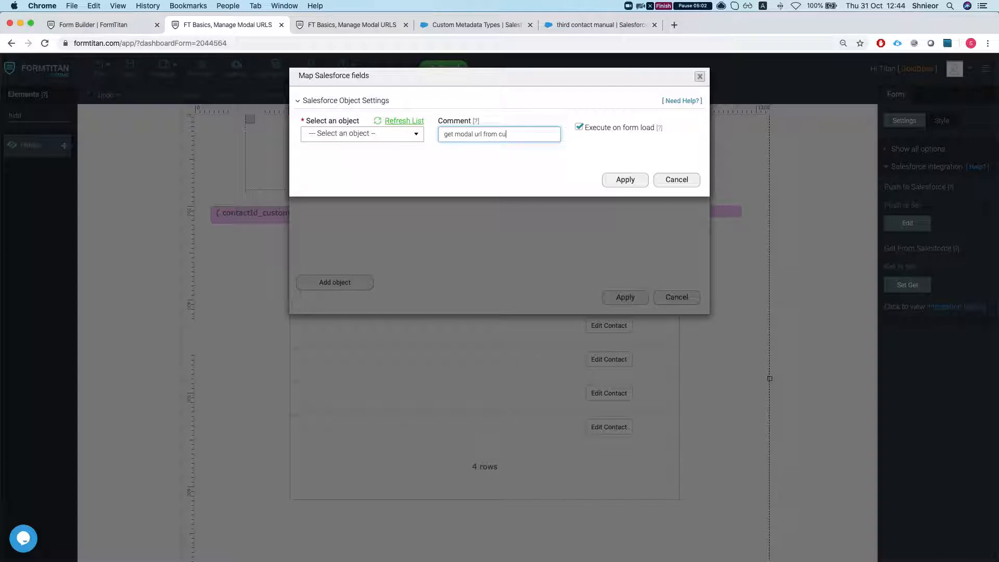
text(stom metadata)
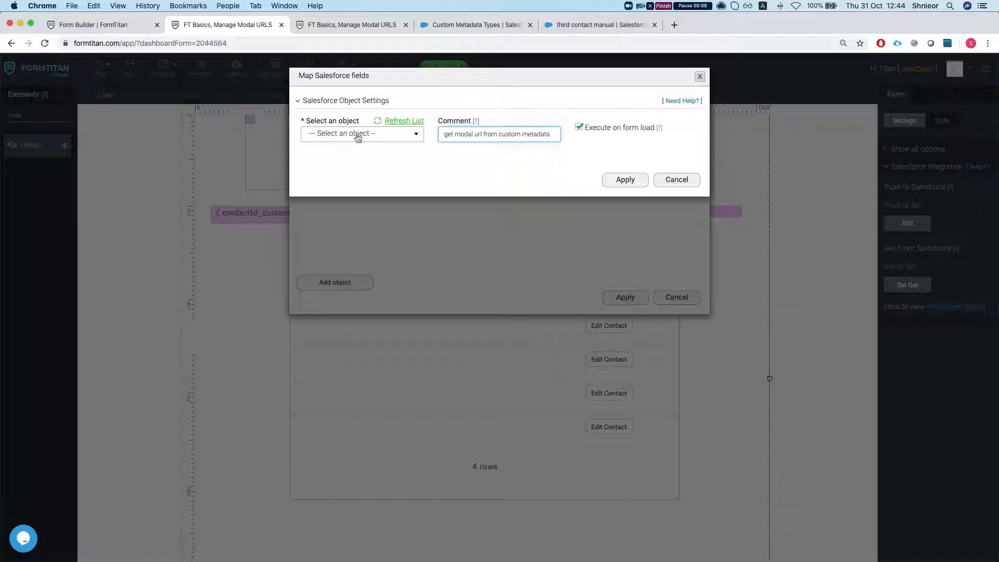
text(titan)
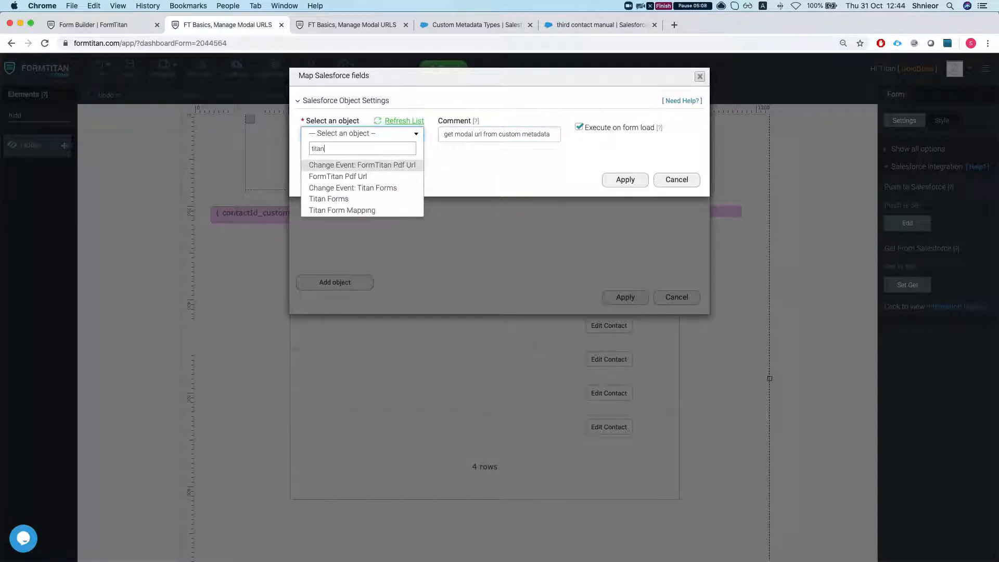
mouse_move(342, 210)
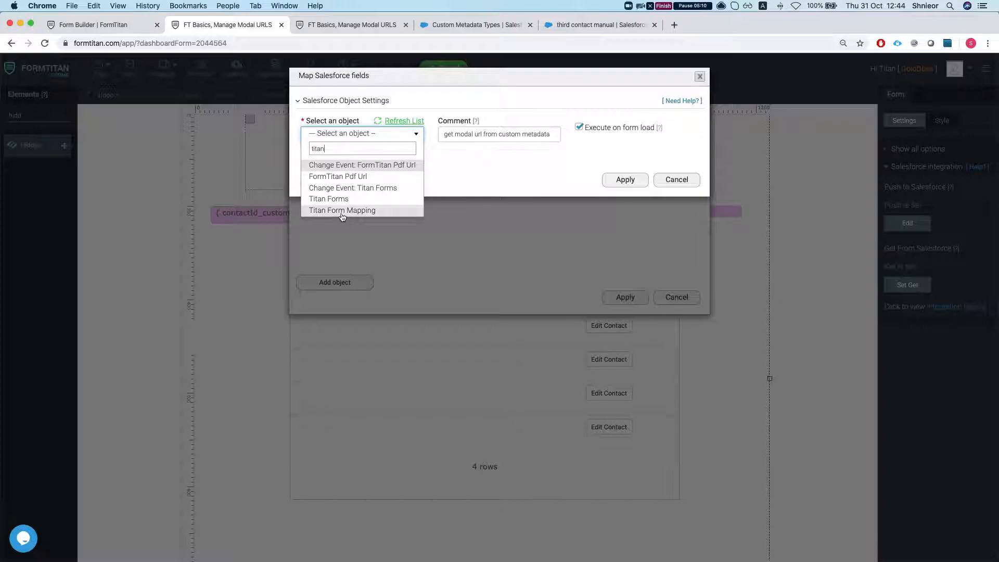
click(343, 210)
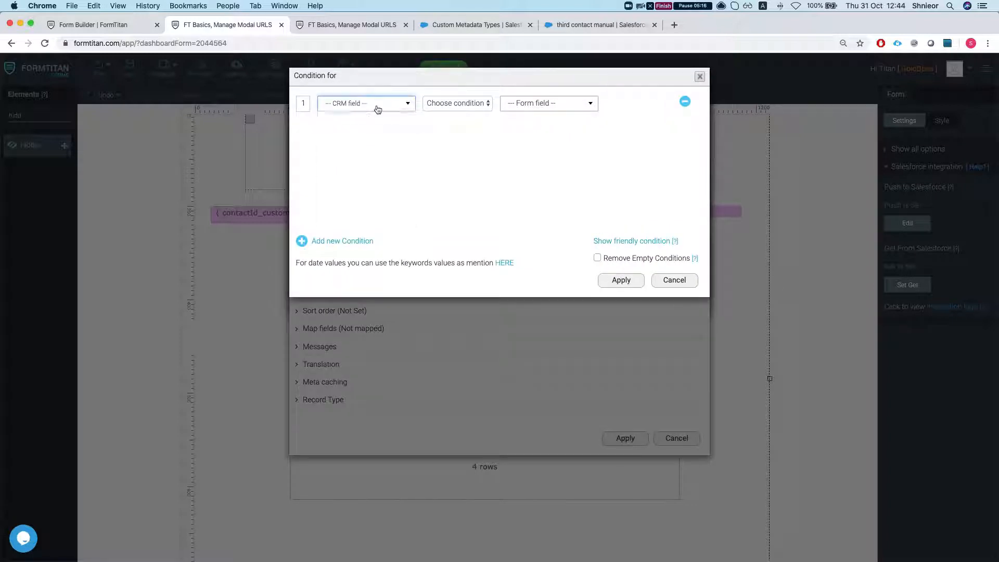
Condition the query on Custom Metadata Record Name Equals the fixed value Update_Contact_Modal.
click(366, 103)
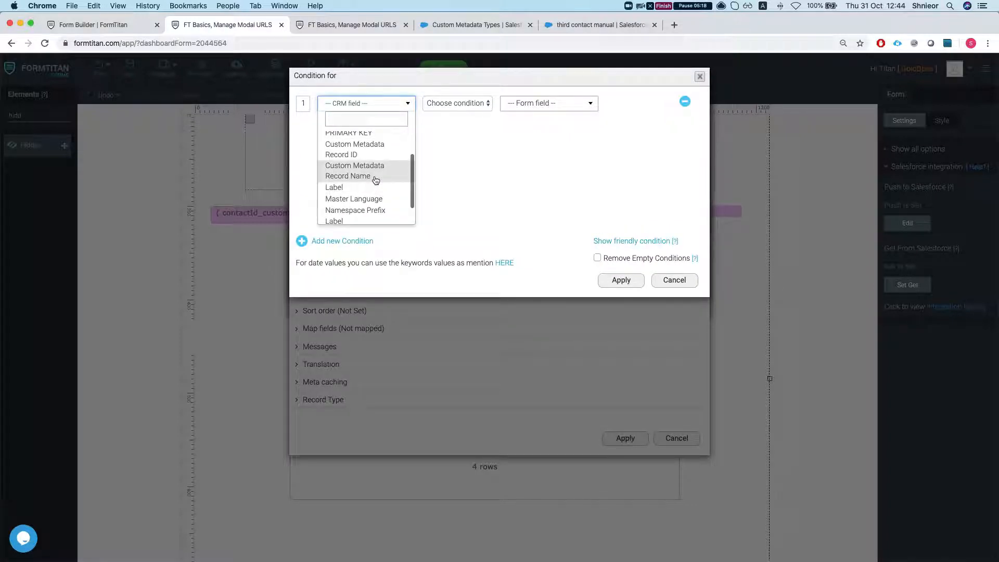
click(348, 176)
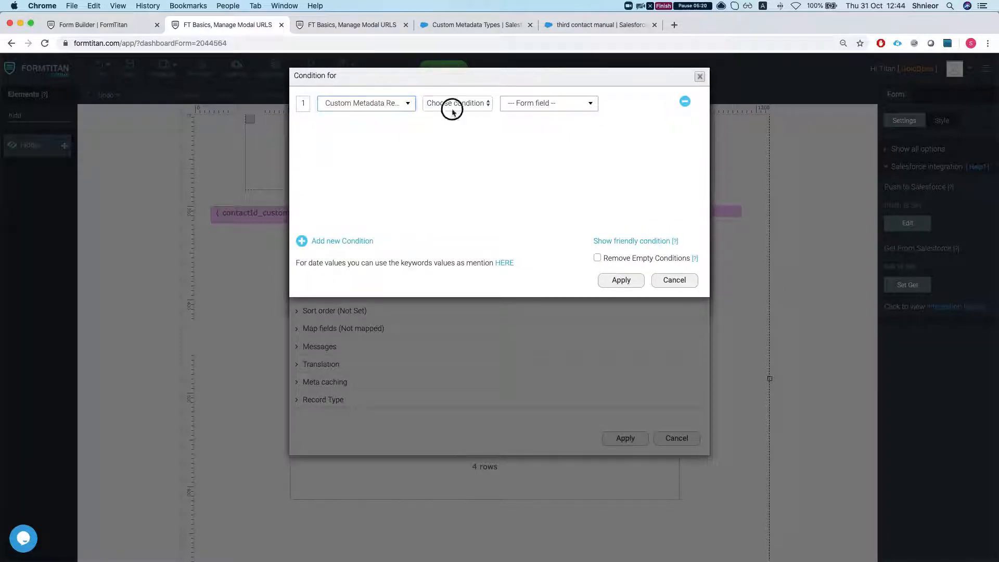
click(456, 103)
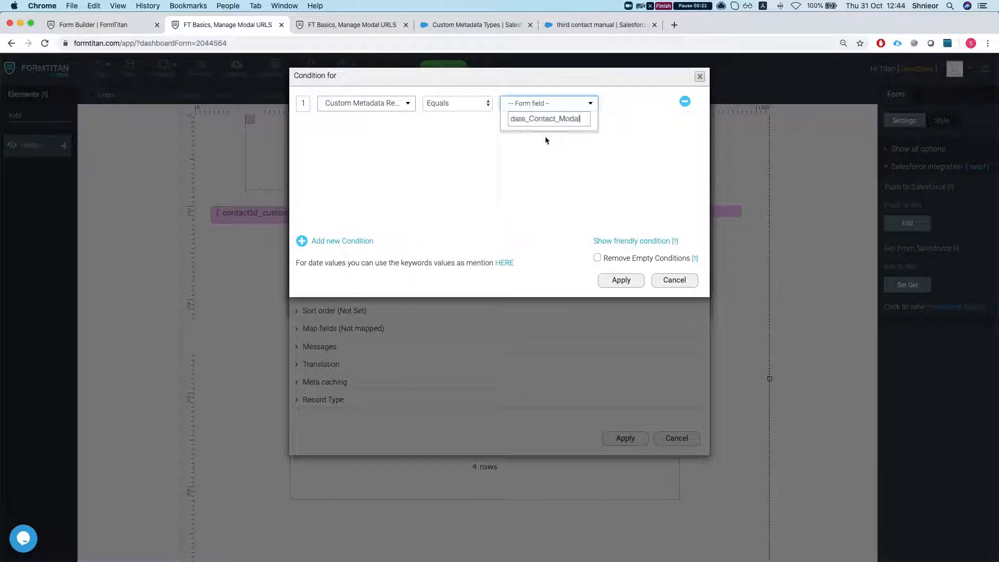
click(548, 103)
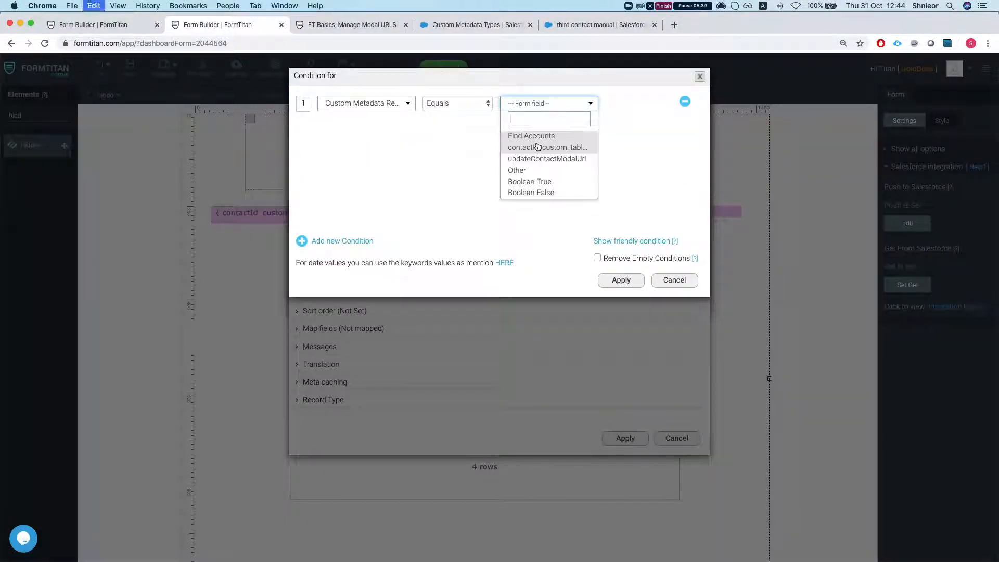
click(517, 170)
text(Update_Contact_Modal)
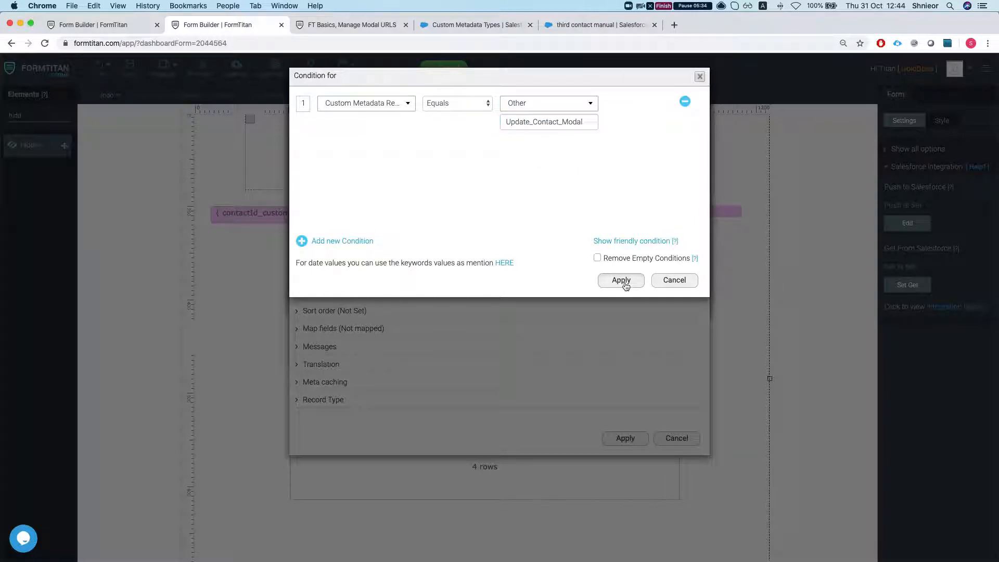
click(621, 280)
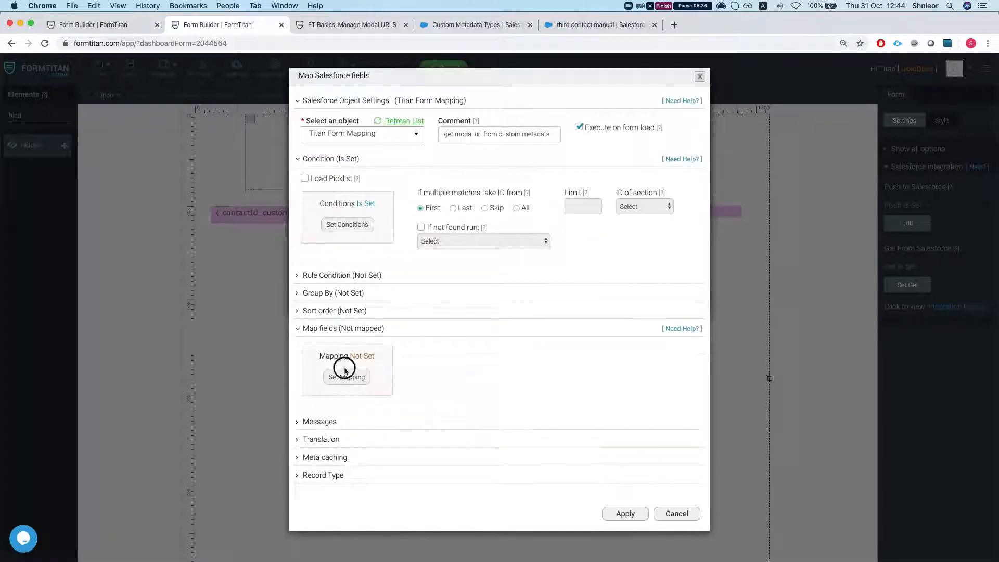
Map updateContactModalUrl to the Salesforce Form URL field and apply the mapping.
click(347, 377)
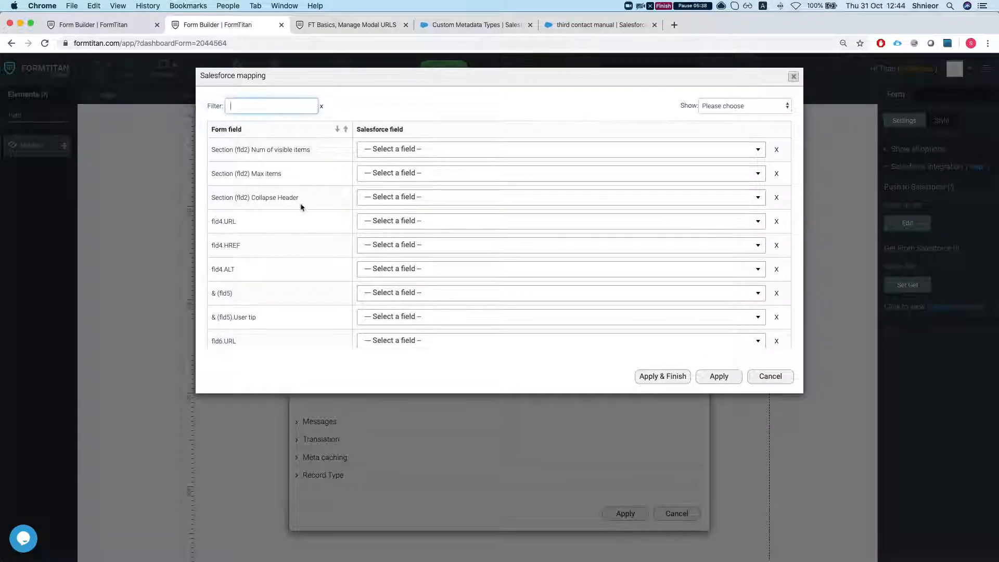
text(url)
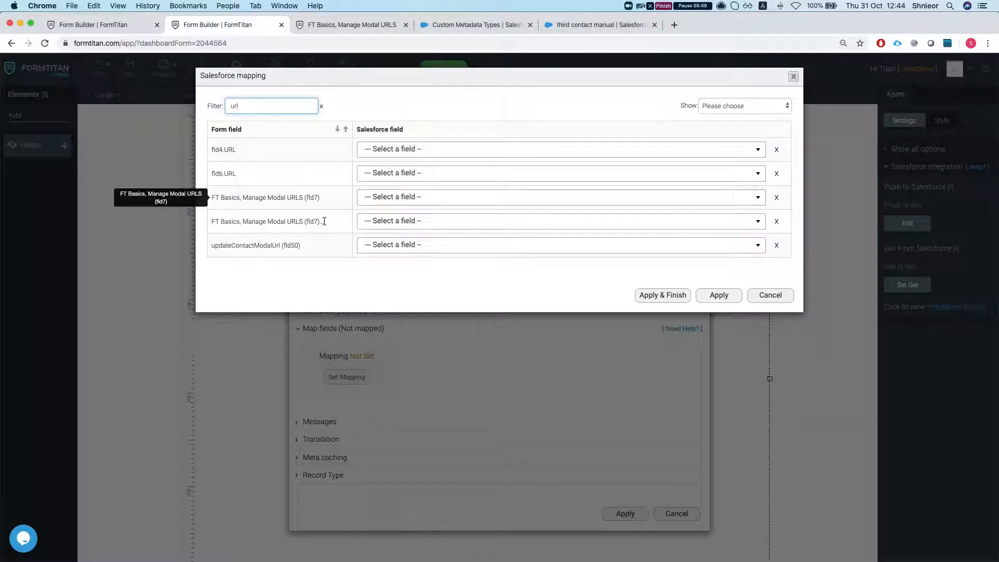
click(561, 245)
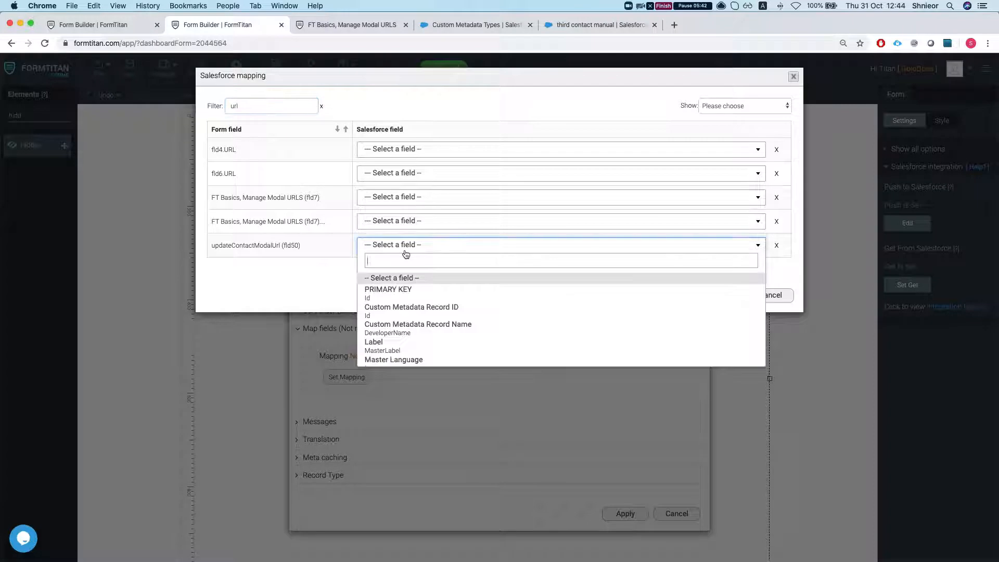
click(381, 243)
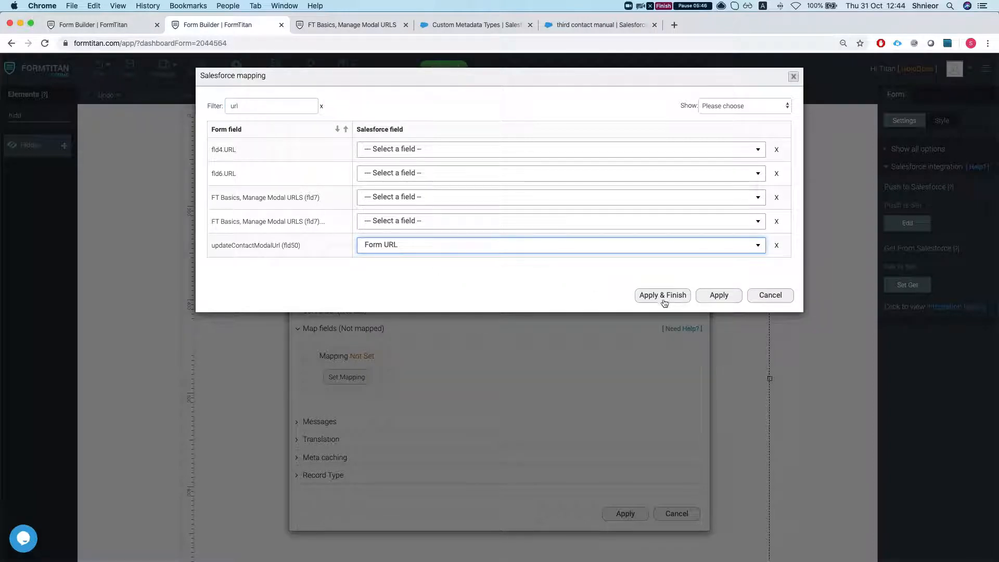
click(662, 294)
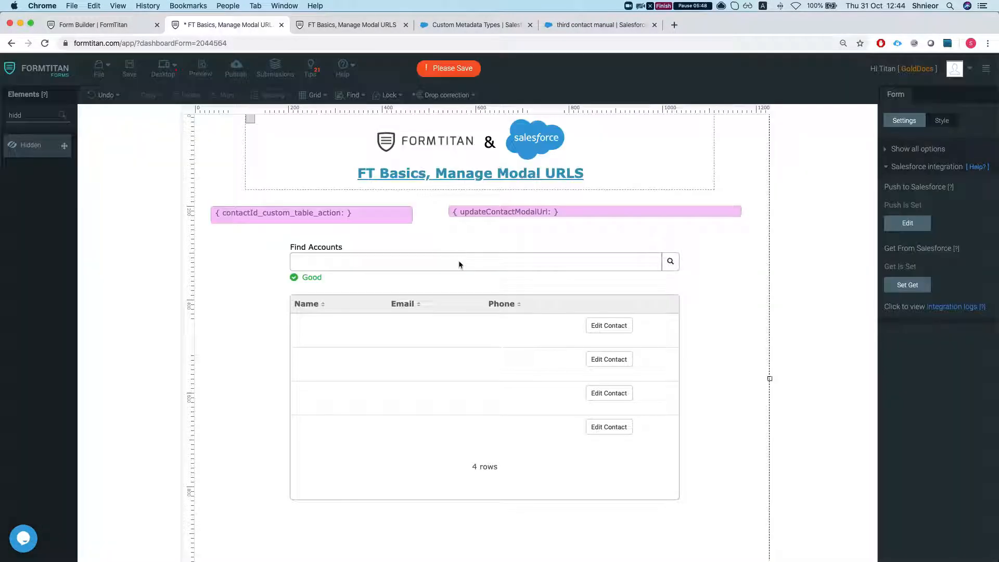
Save the form, view the published form, and enable Show Hidden Fields in Debug Mode.
click(200, 69)
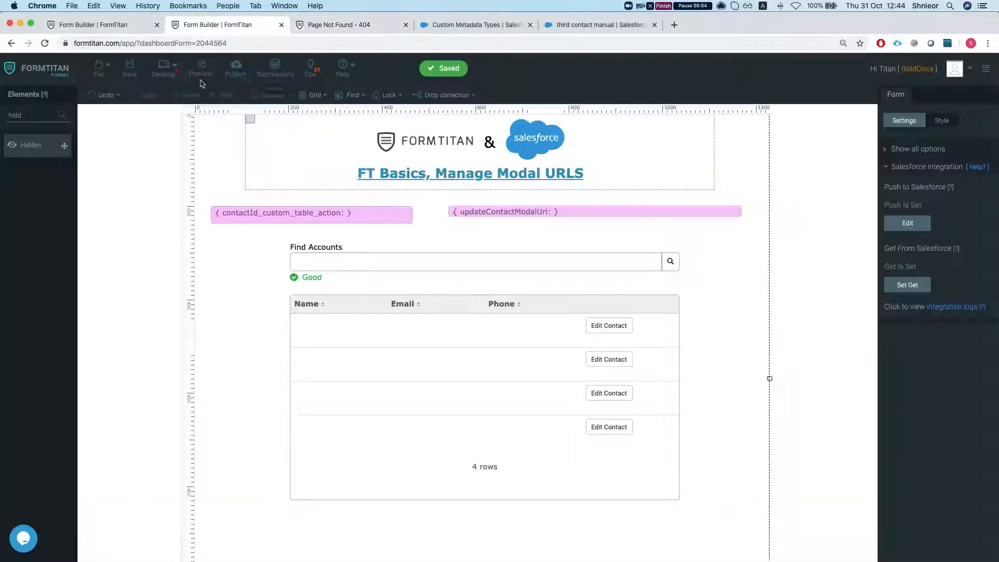
click(235, 69)
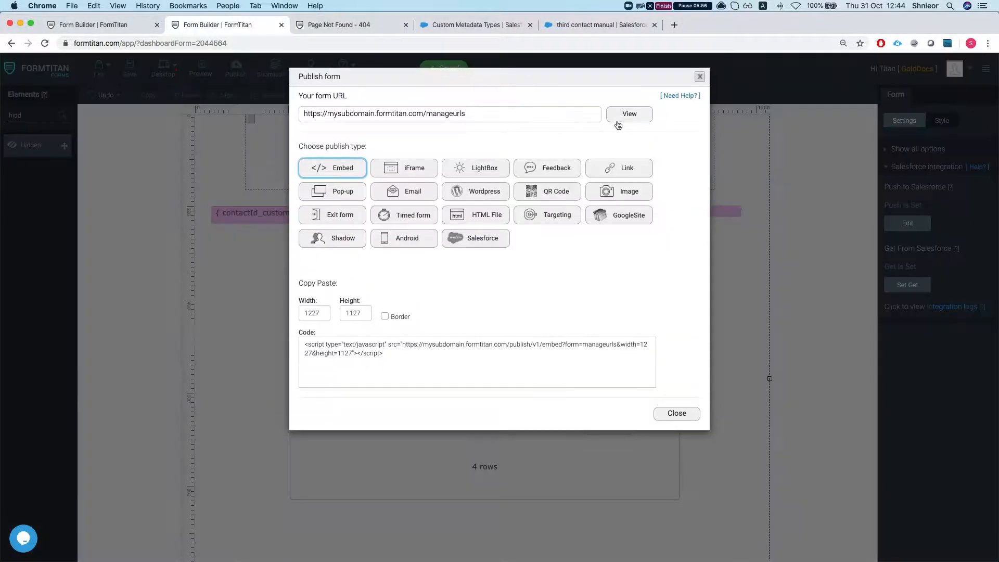
click(629, 113)
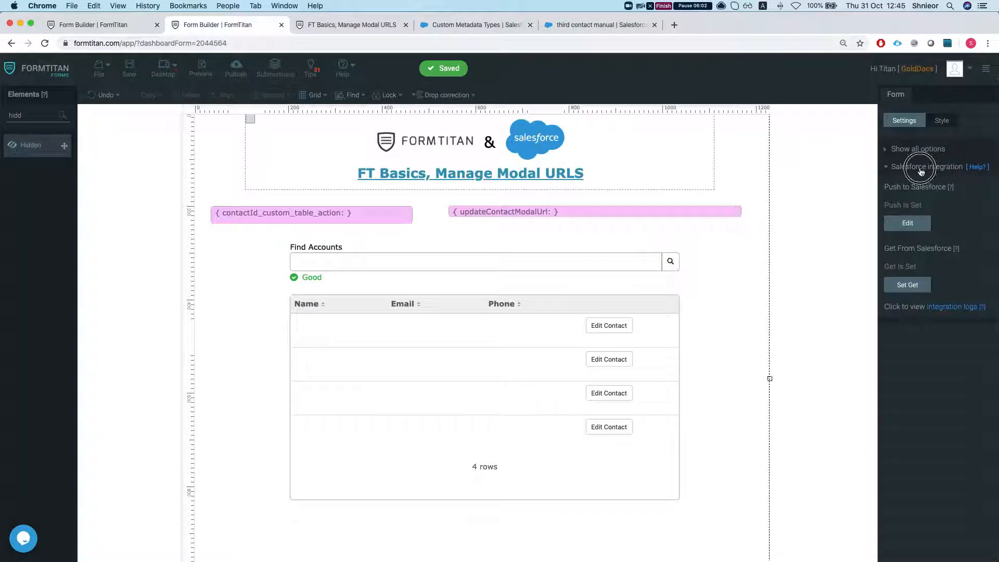
click(928, 166)
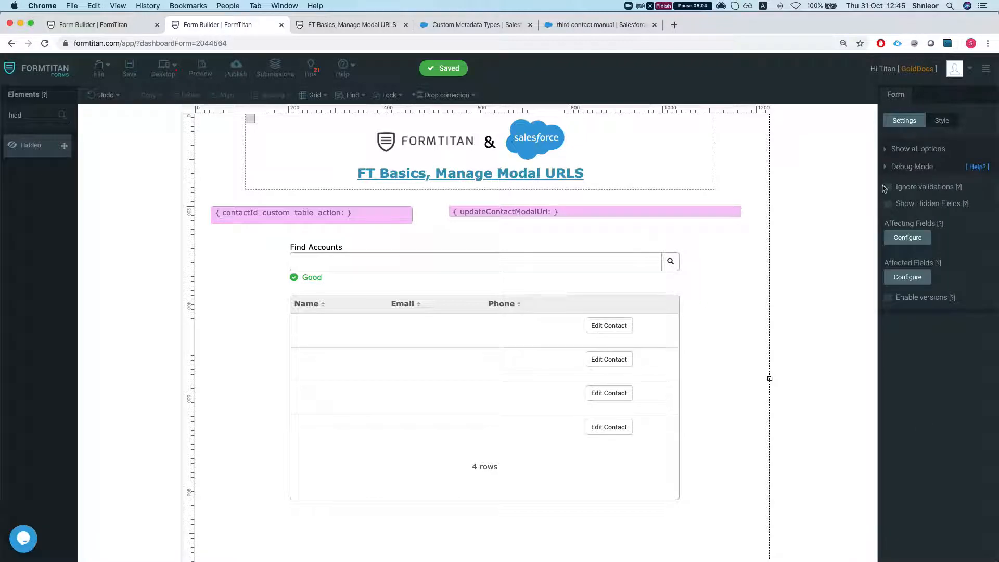
click(888, 203)
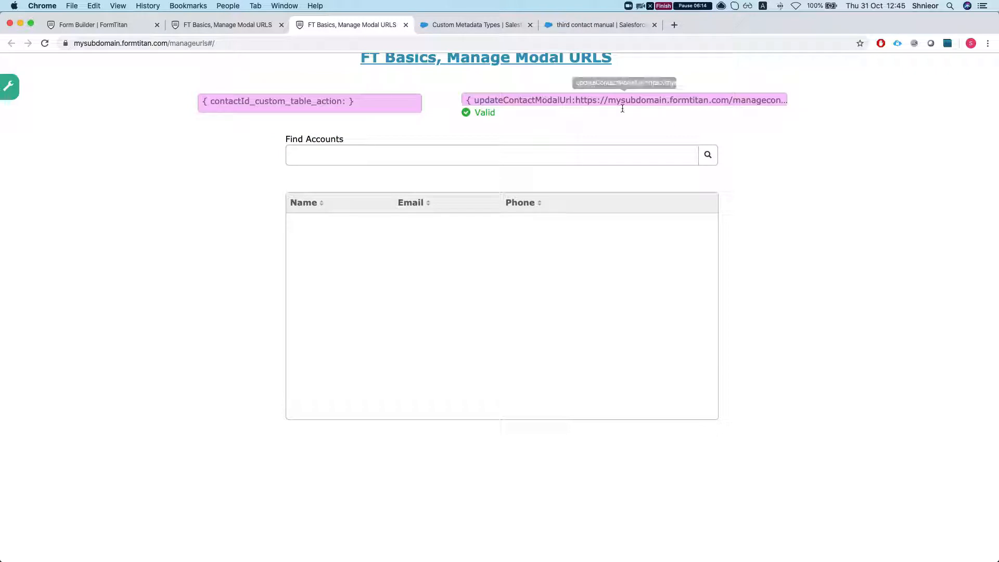
mouse_move(623, 131)
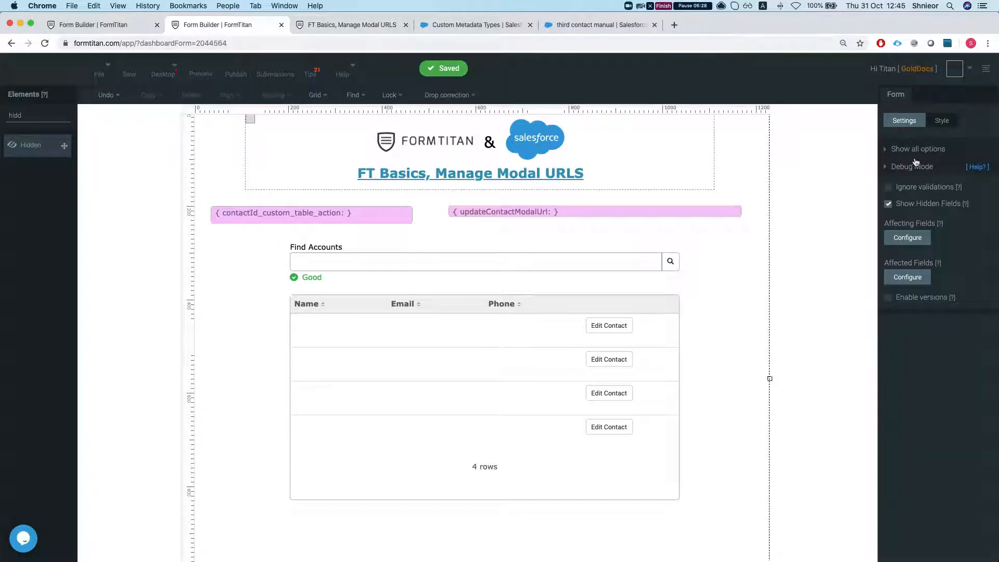
Set contactId_custom_table_action's modal redirect URL to updateContactModalUrl with width 1200.
click(919, 149)
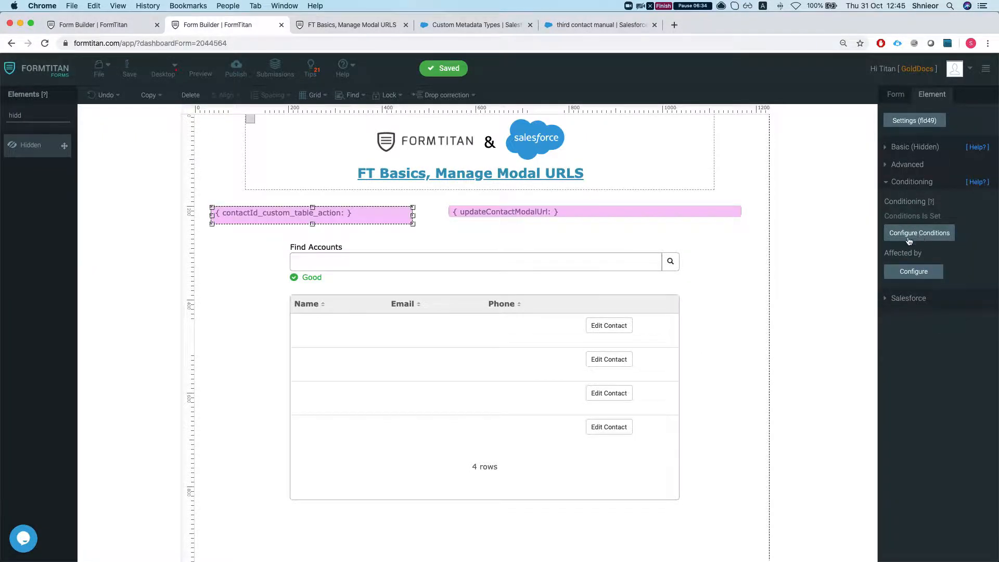
click(919, 232)
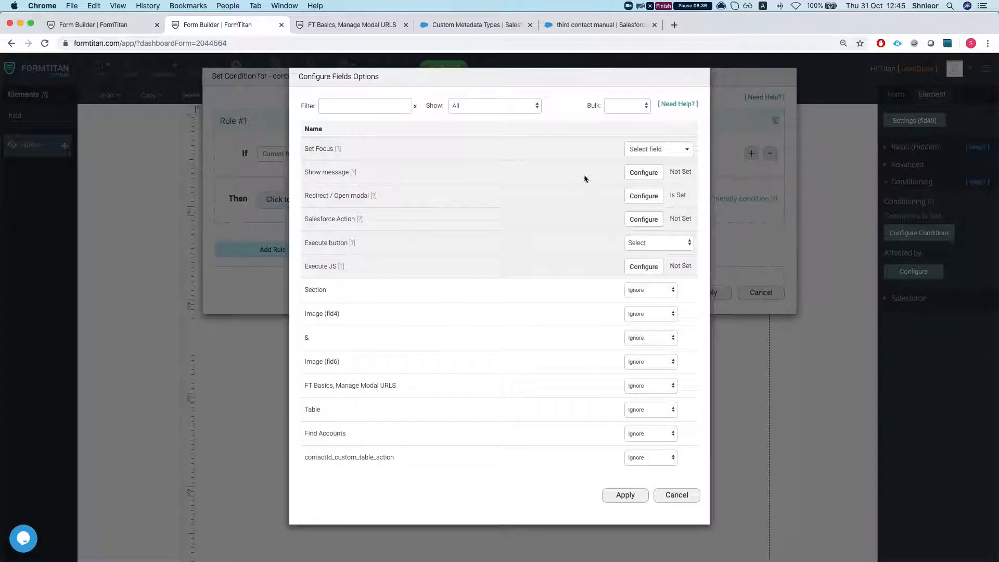
click(644, 196)
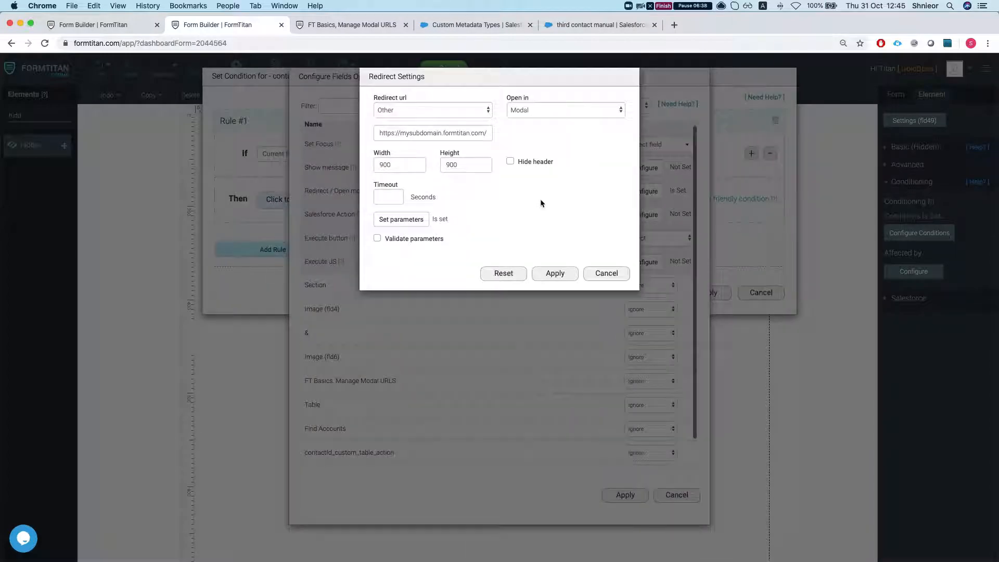
click(433, 109)
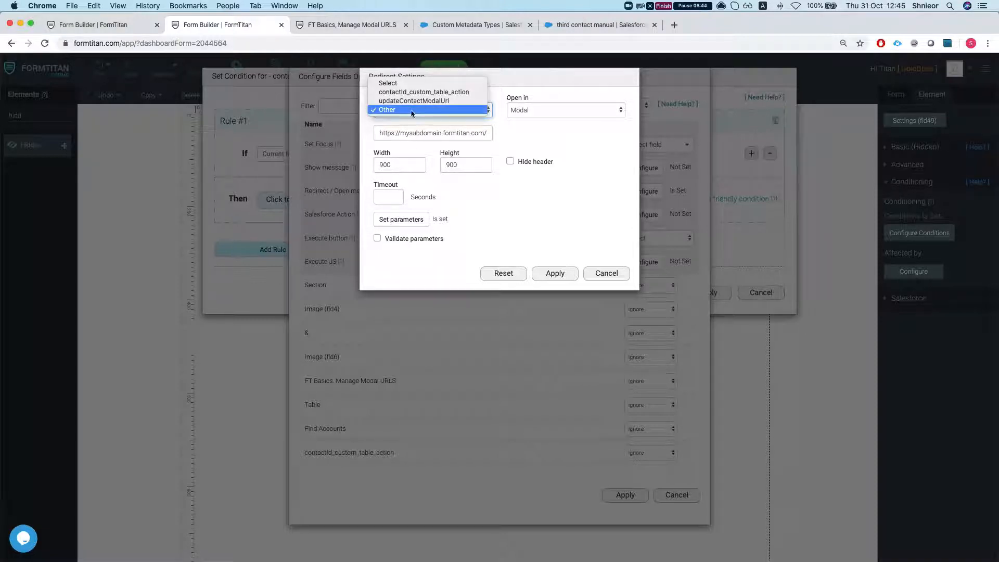
mouse_move(414, 101)
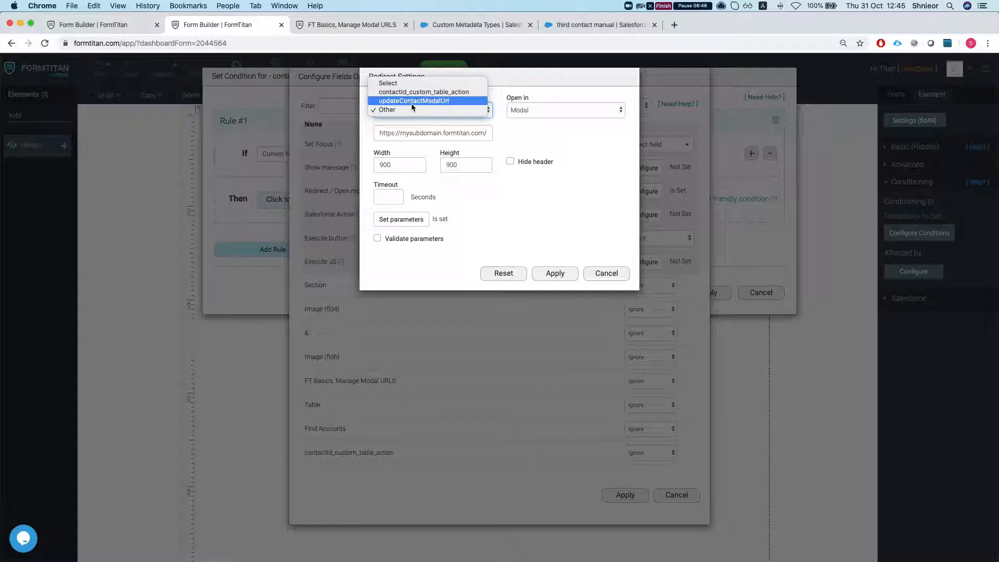
click(413, 101)
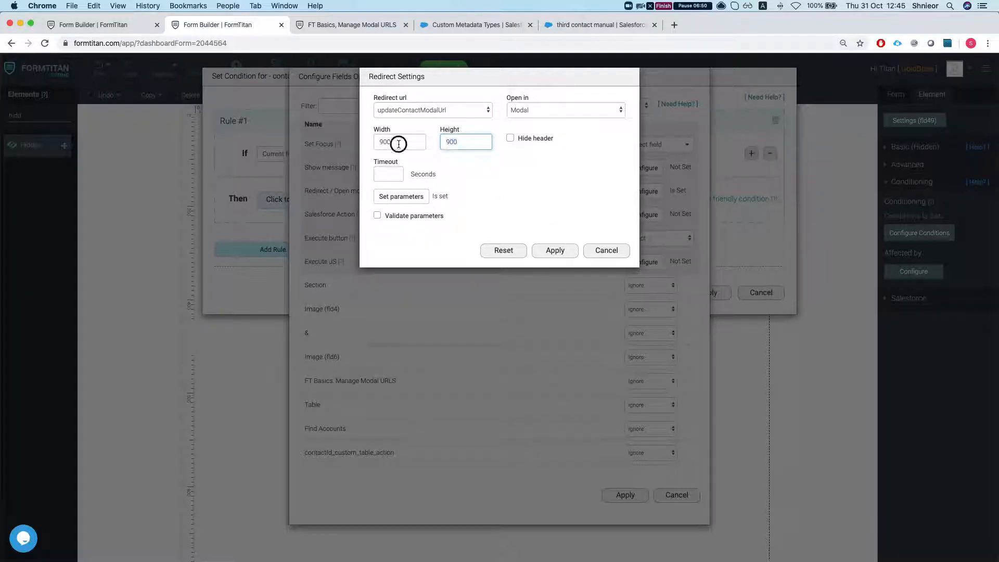
text(12)
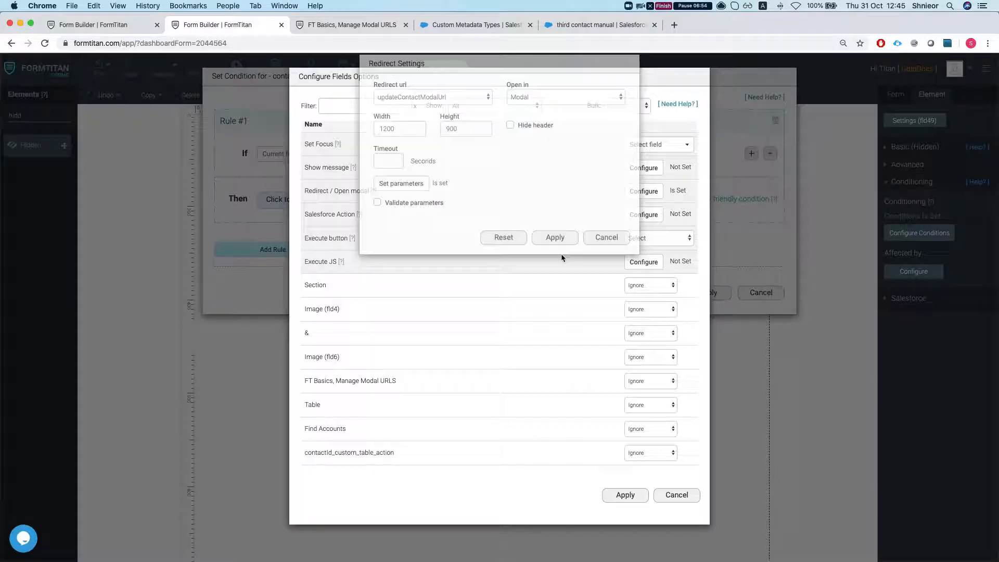
click(555, 238)
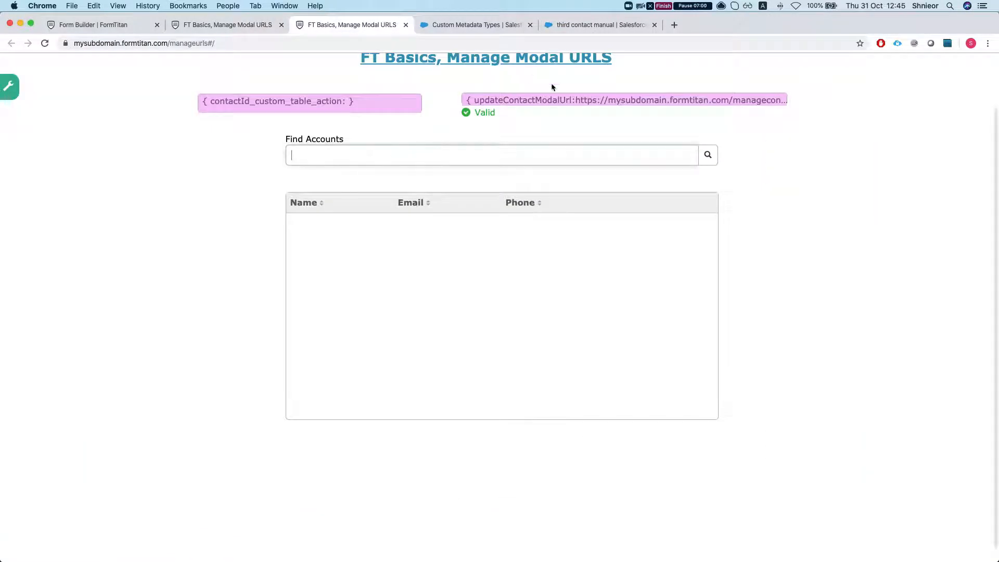
Search the live form and pick United Oil & Gas Corp. as the account.
click(495, 155)
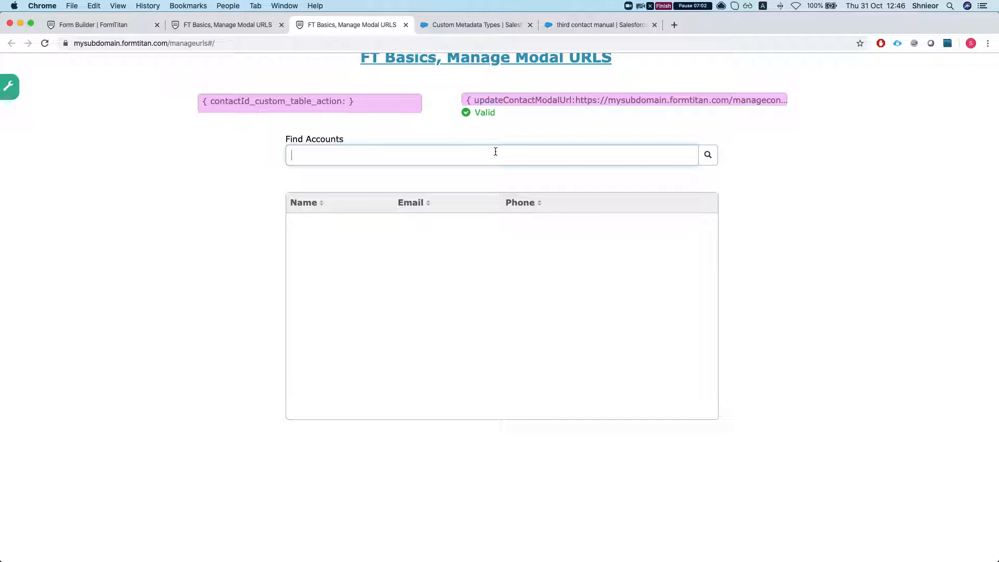
text(unti)
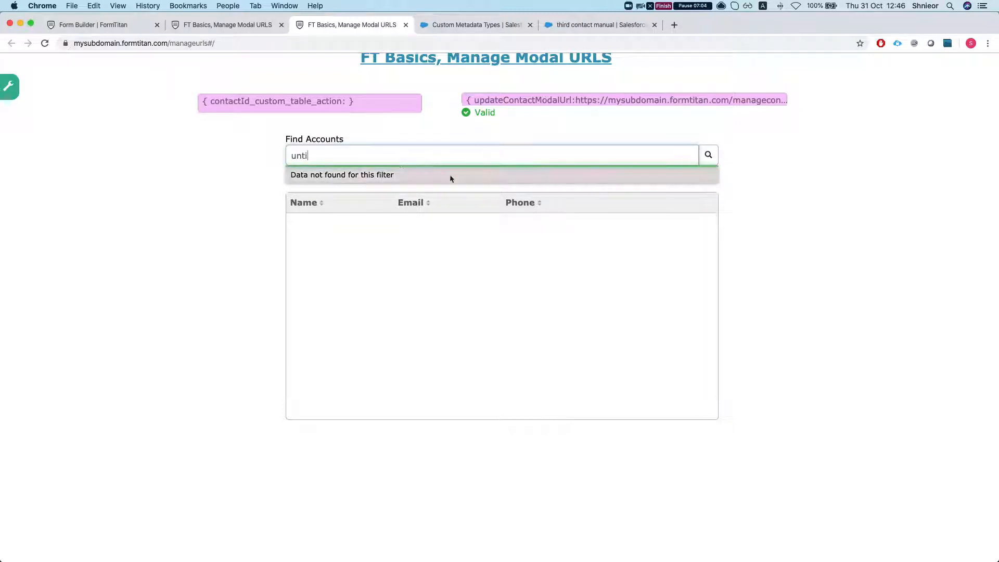
key(Backspace)
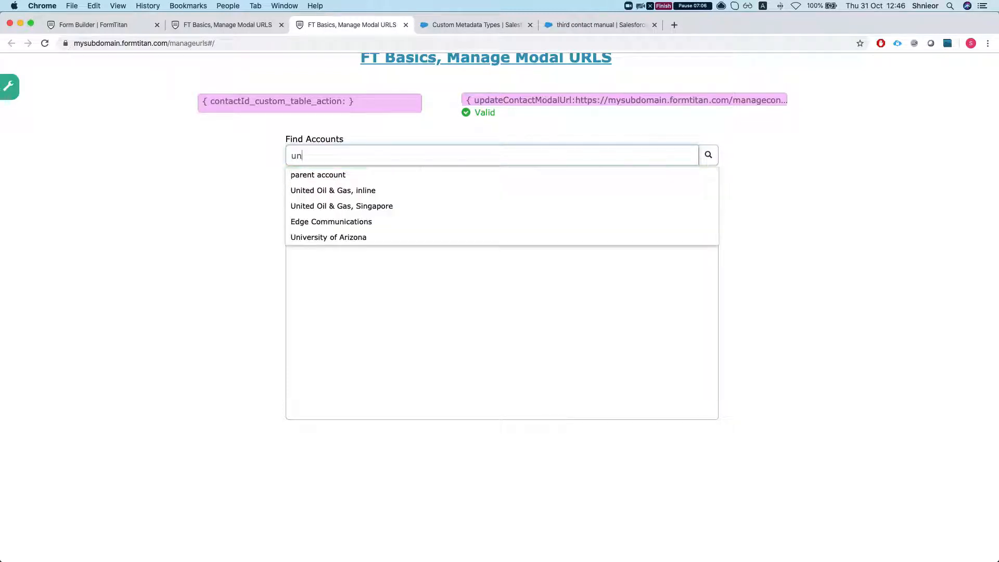
click(333, 189)
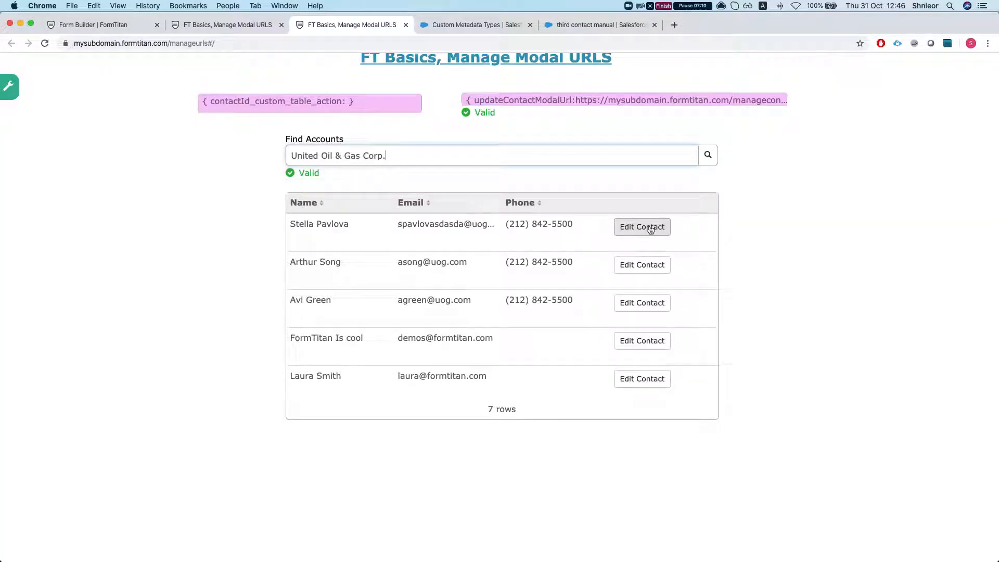
Open and close the first contact's Update Contact modal, then check the Salesforce metadata record.
click(642, 227)
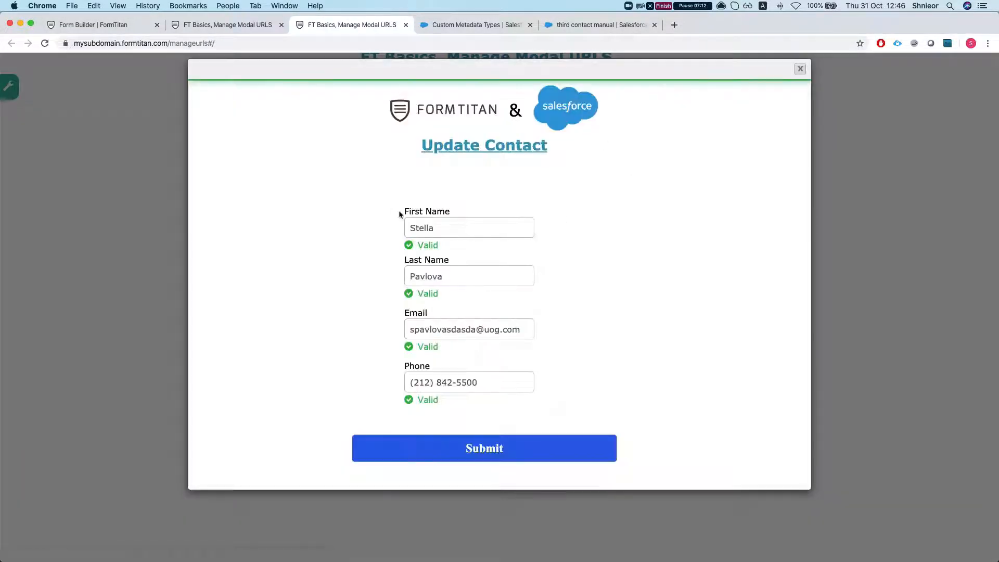
scroll(down, 3)
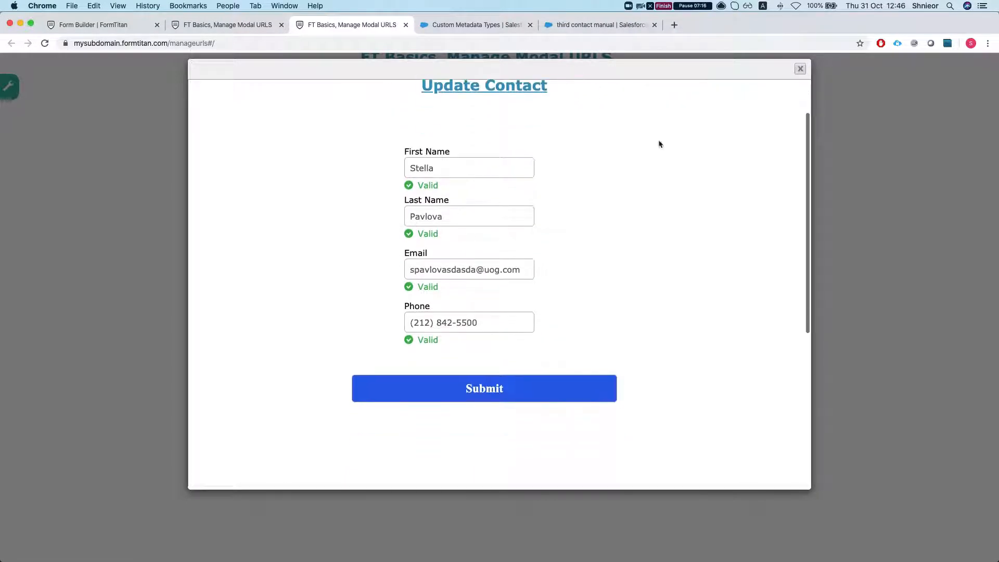
click(801, 69)
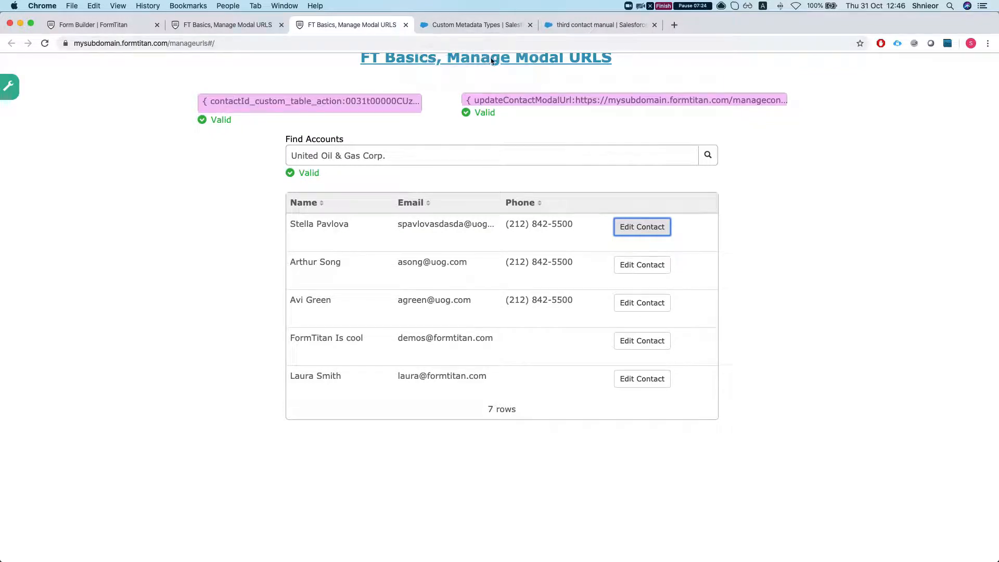
click(475, 25)
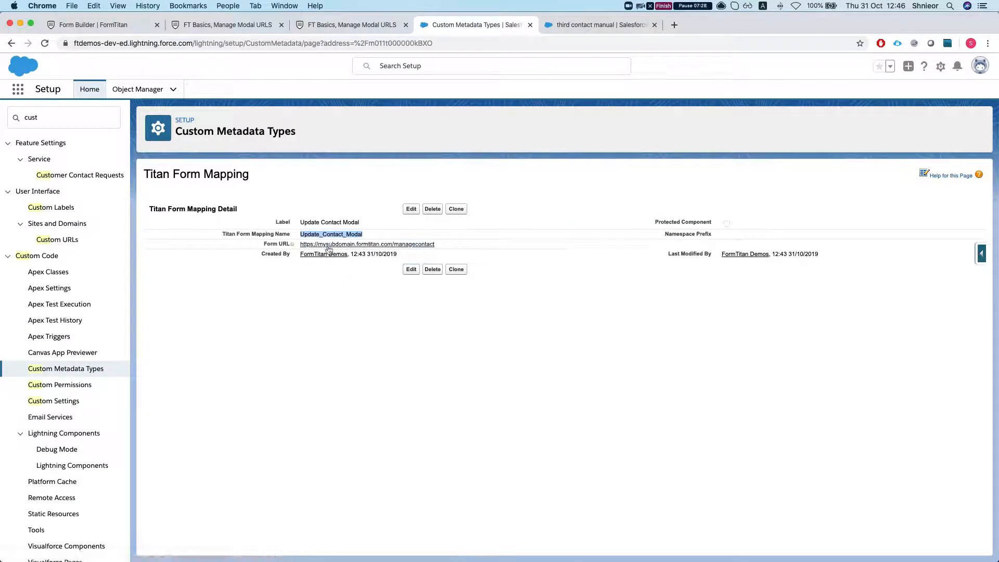
click(349, 24)
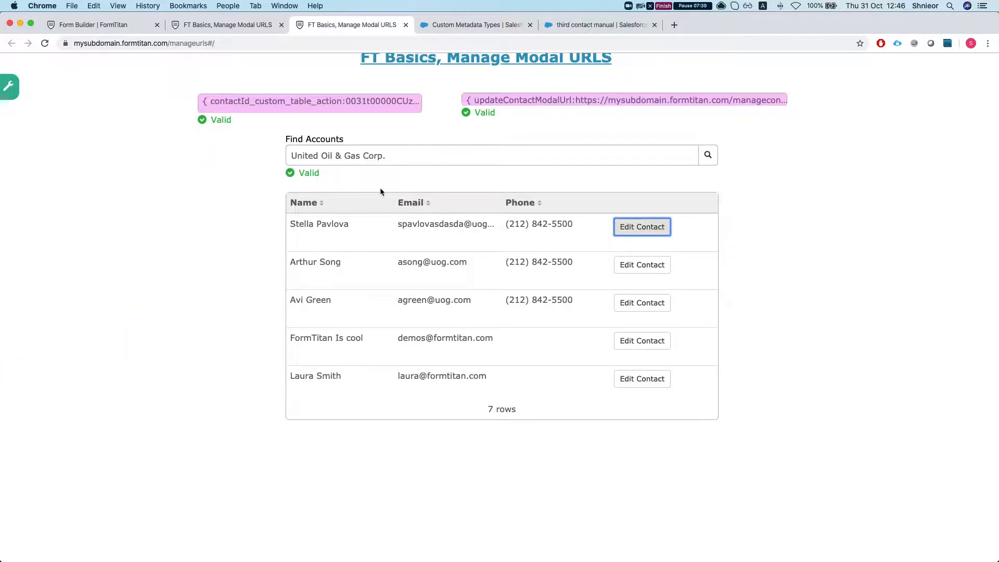